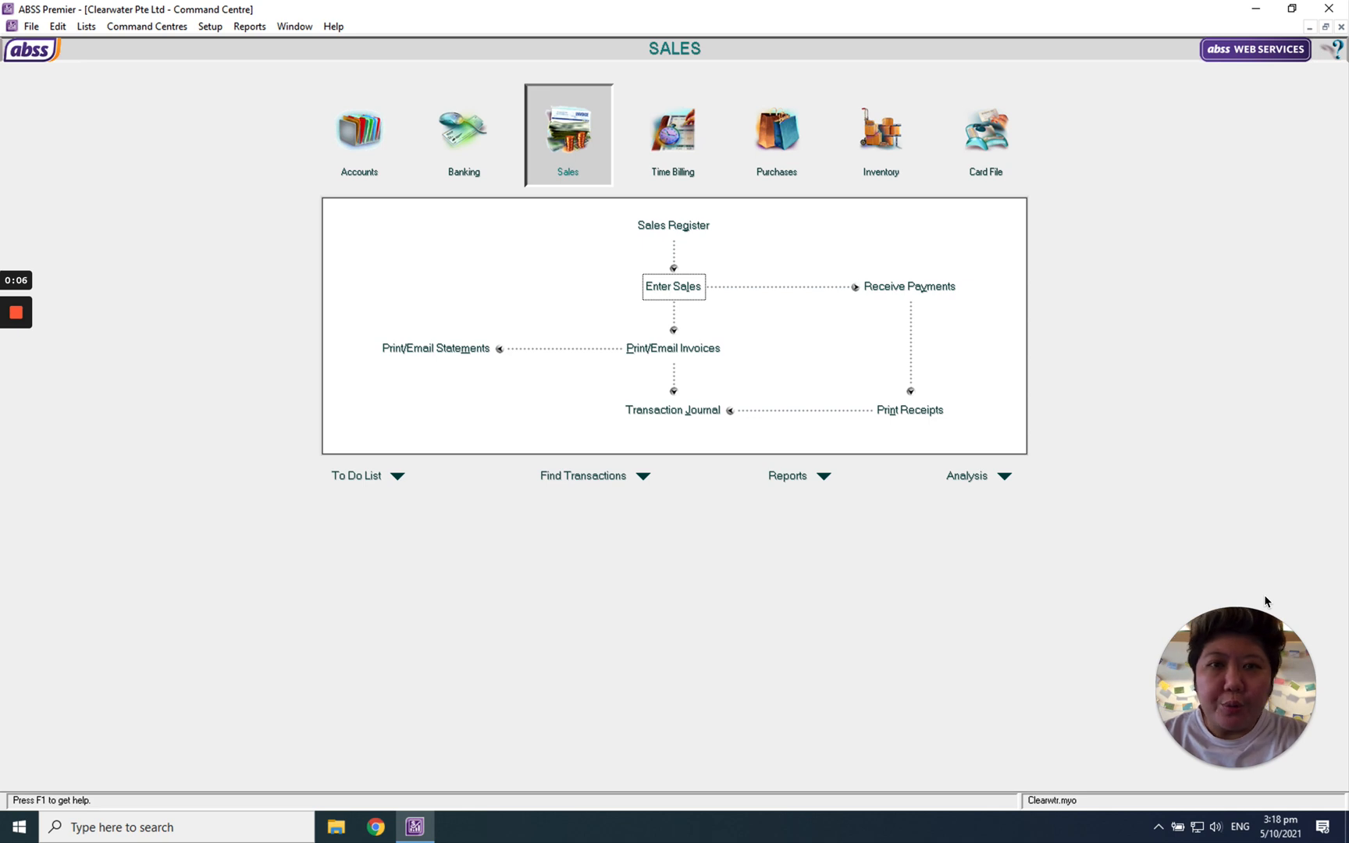
pyautogui.moveTo(626, 176)
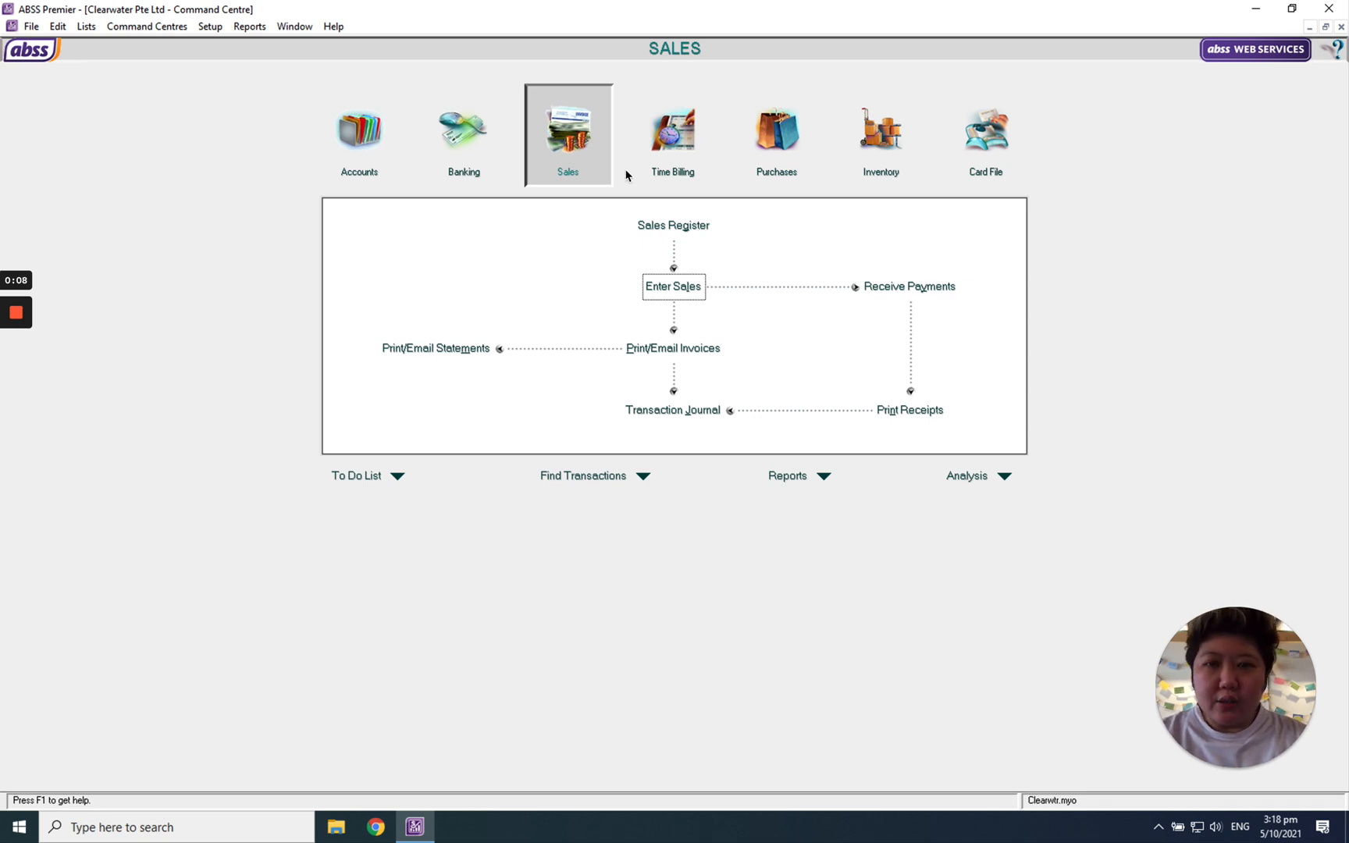
pyautogui.moveTo(673, 286)
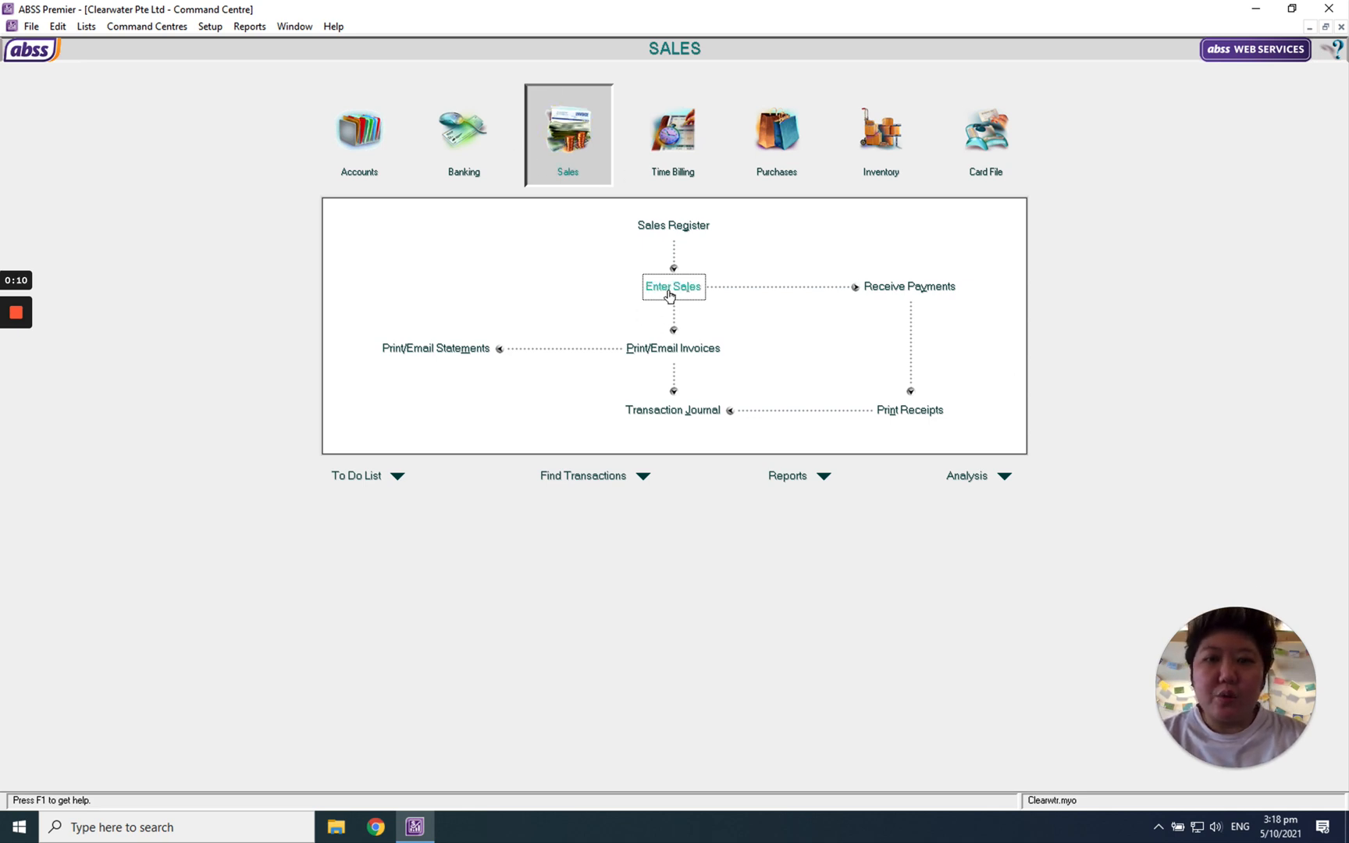
# Start a new sale in Enter Sales and switch its type to Quote
pyautogui.click(673, 287)
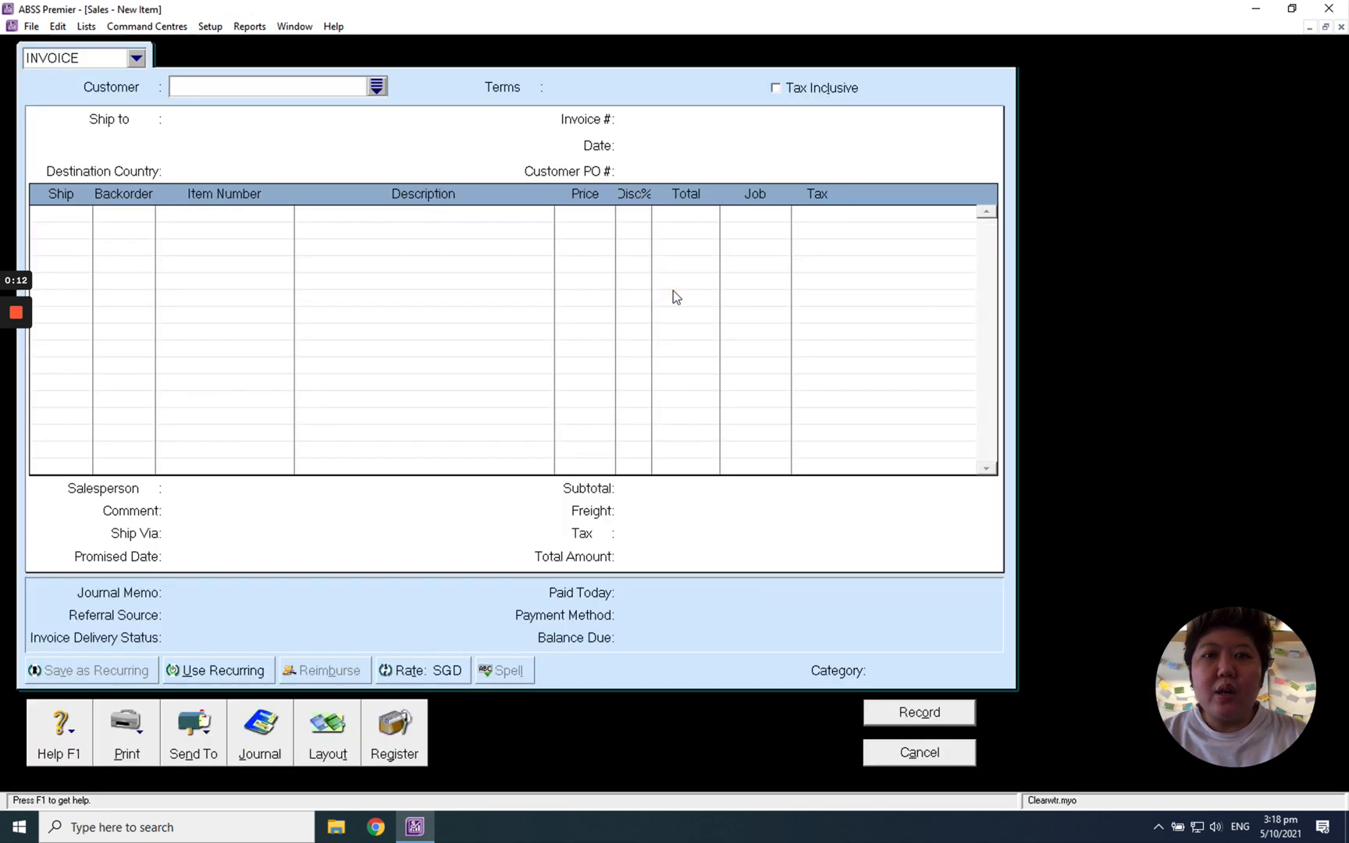
pyautogui.click(267, 86)
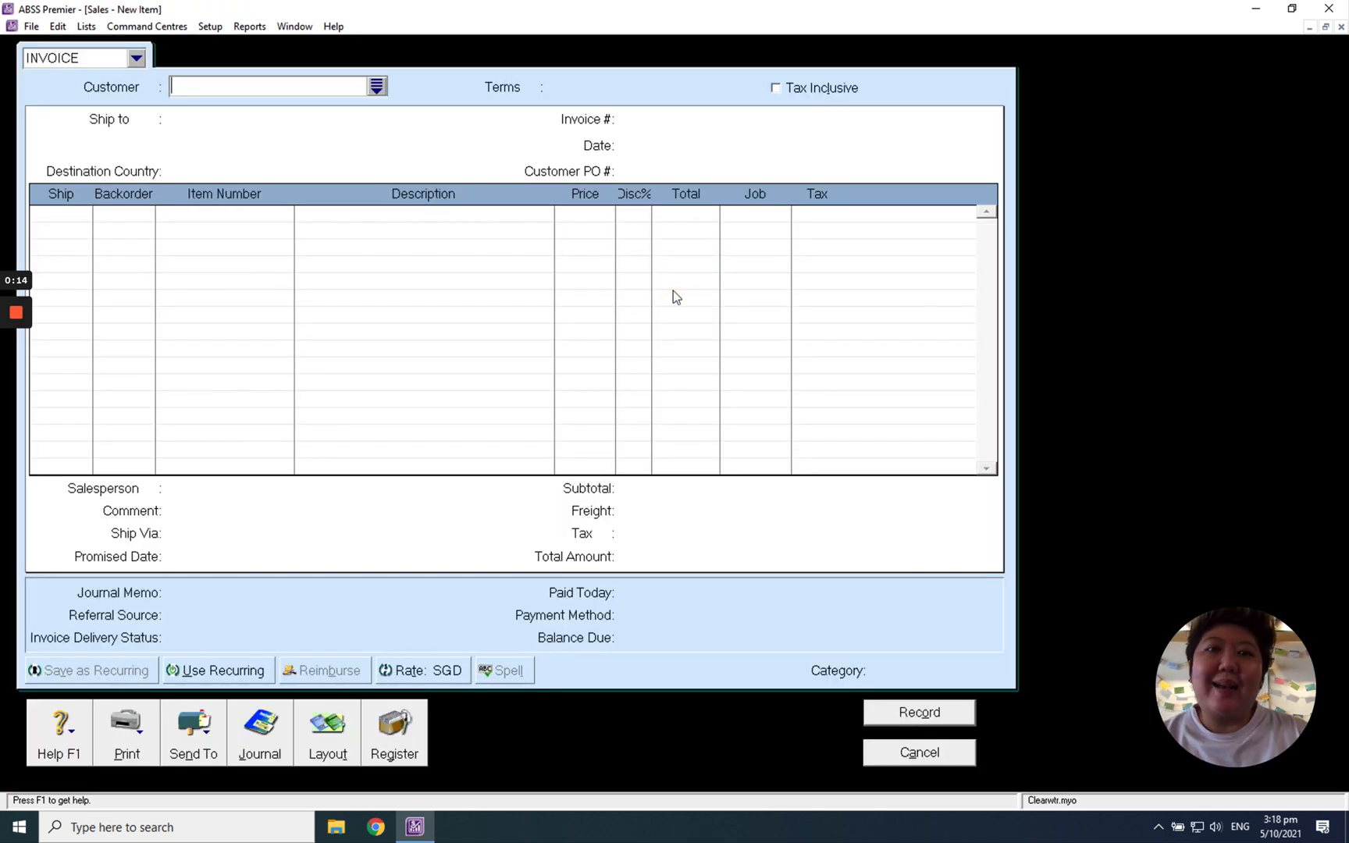
pyautogui.moveTo(660, 301)
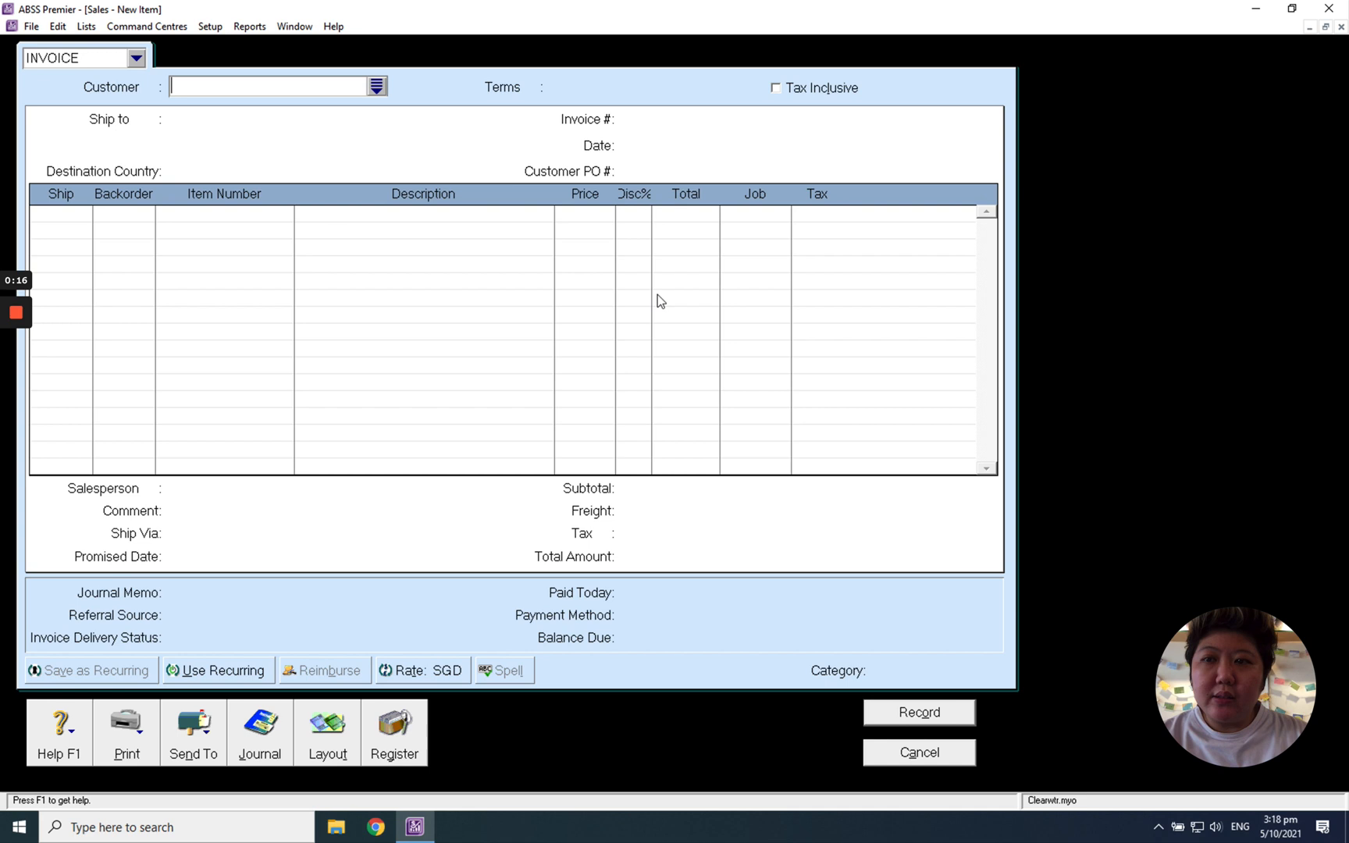
pyautogui.moveTo(109, 75)
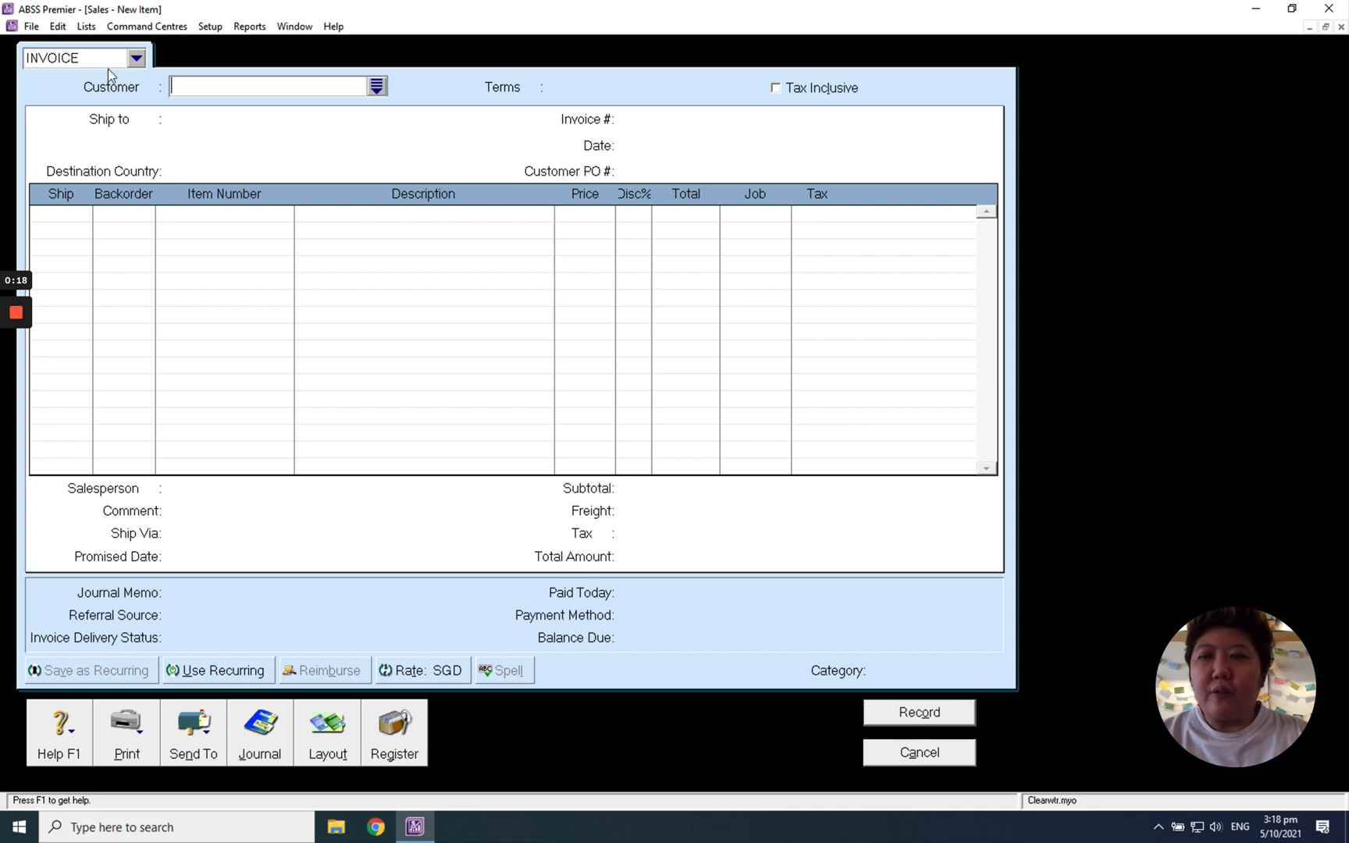
pyautogui.moveTo(115, 70)
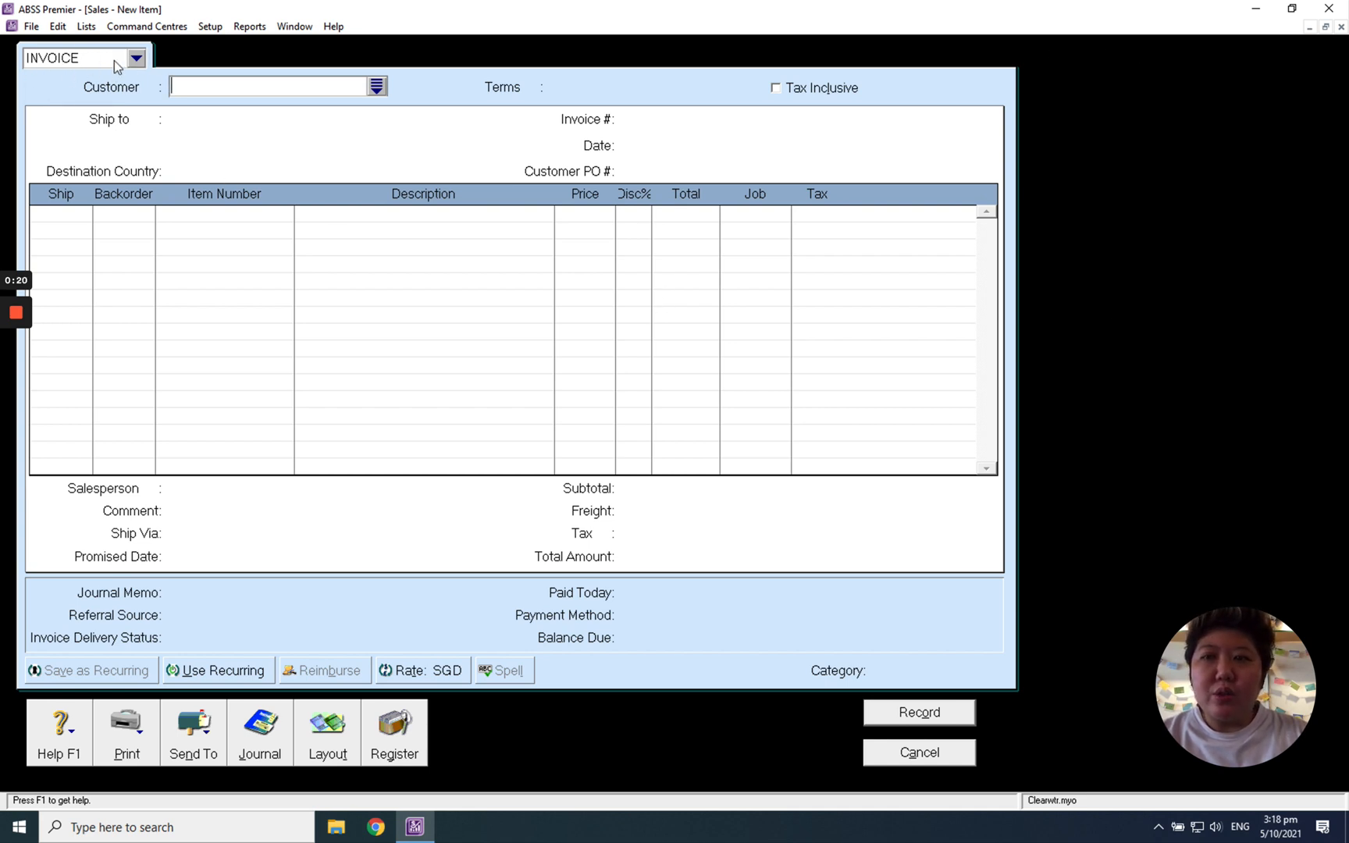
pyautogui.click(135, 57)
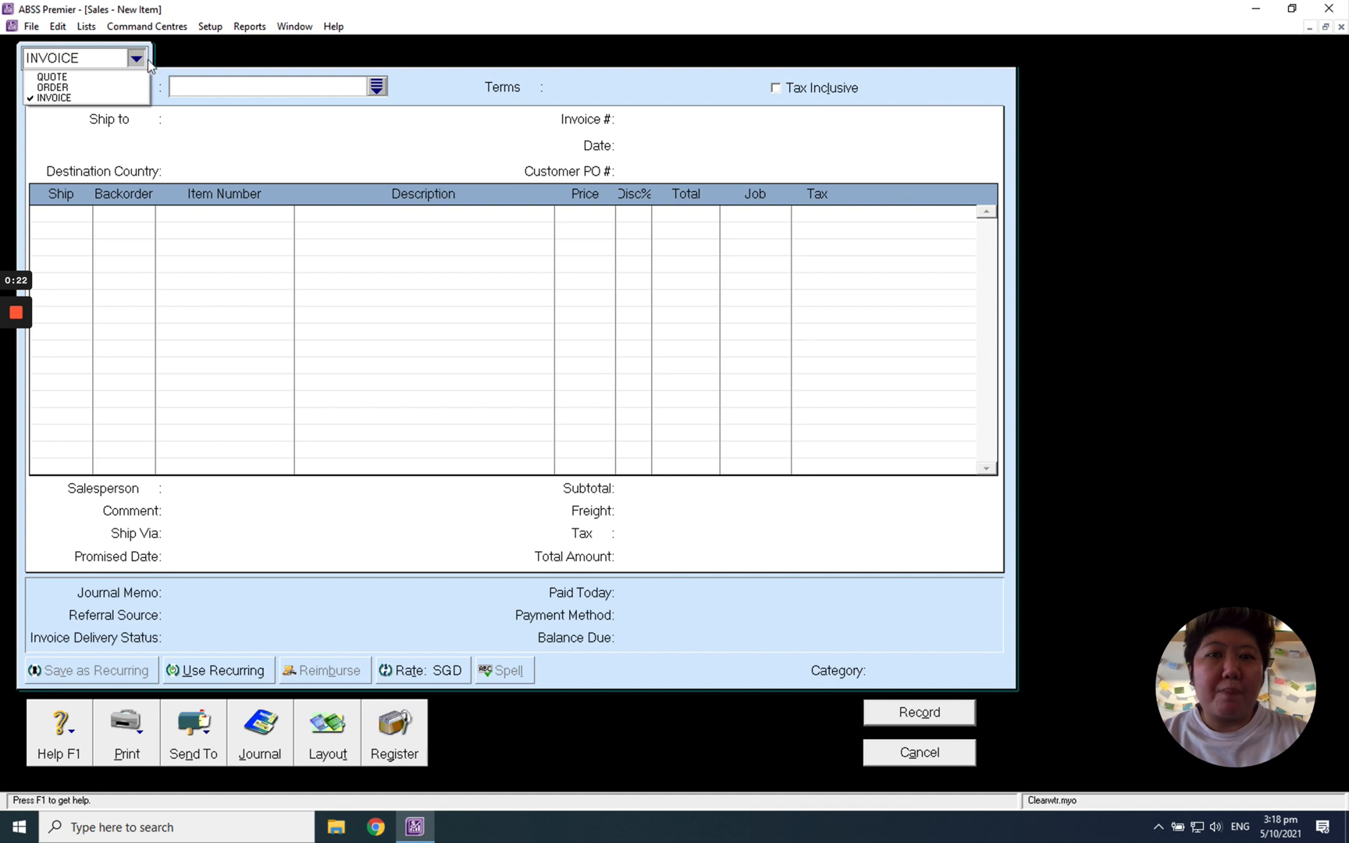
pyautogui.click(50, 77)
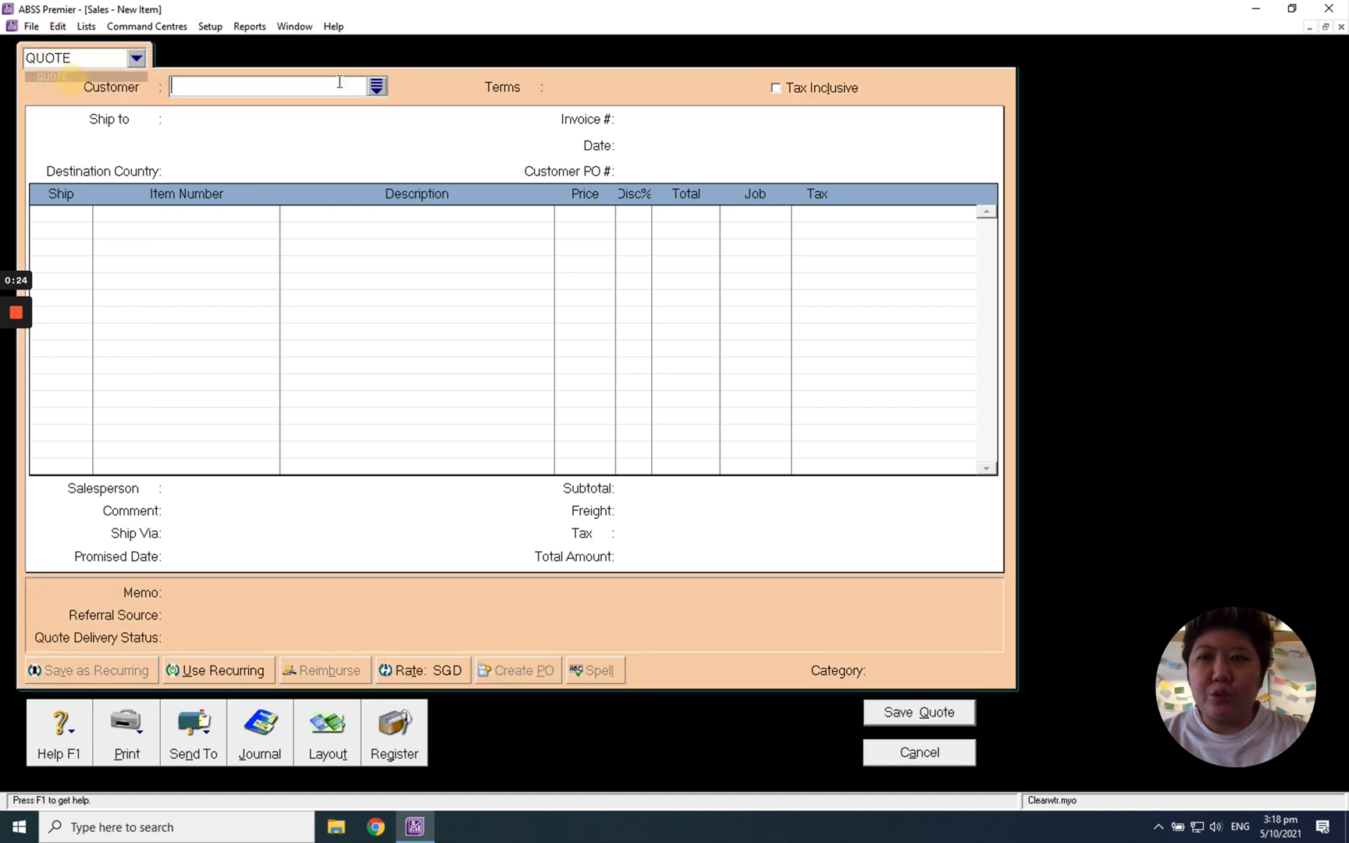
# Choose ABC Pte Ltd as the customer and enter a ship quantity of 100
pyautogui.click(376, 86)
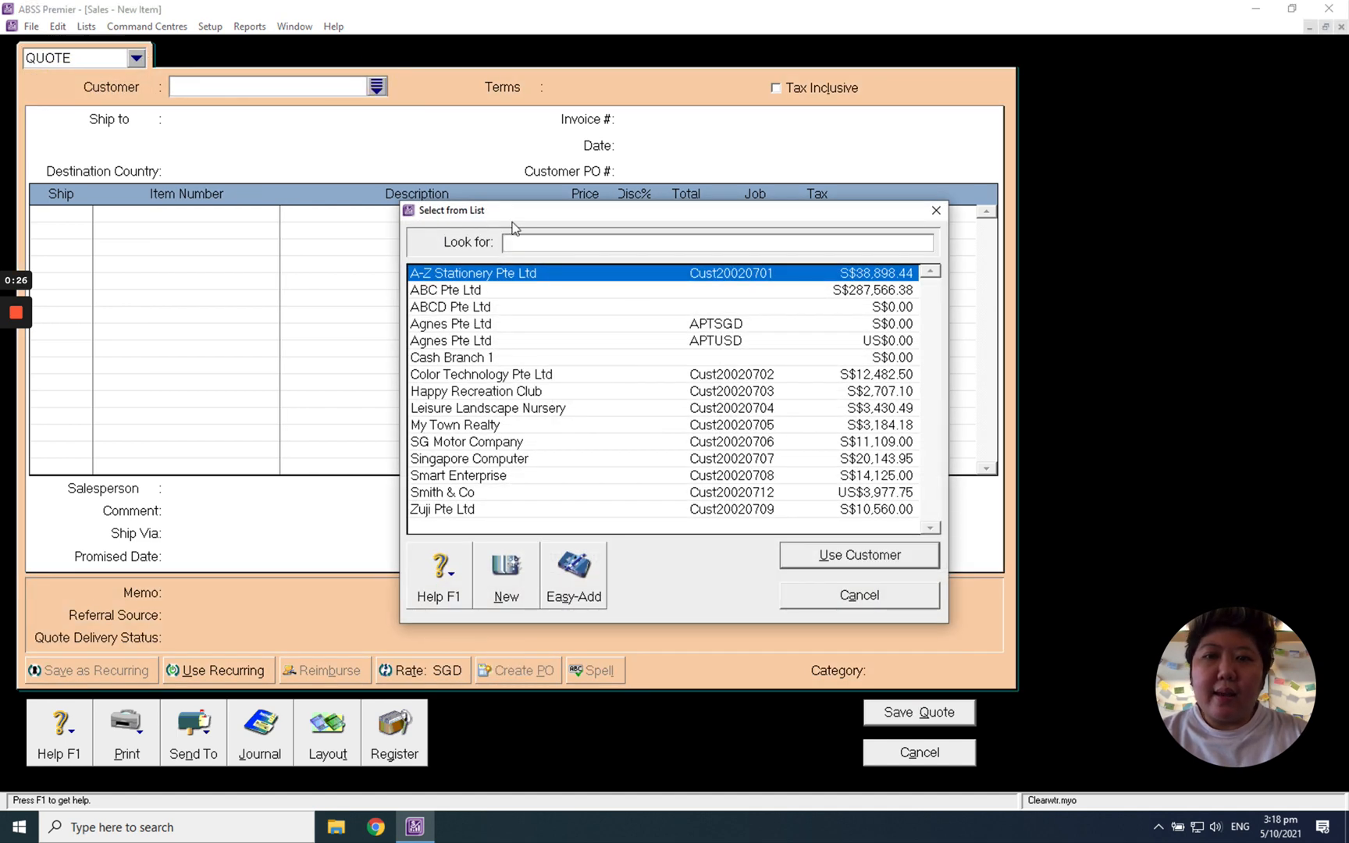
pyautogui.moveTo(469, 297)
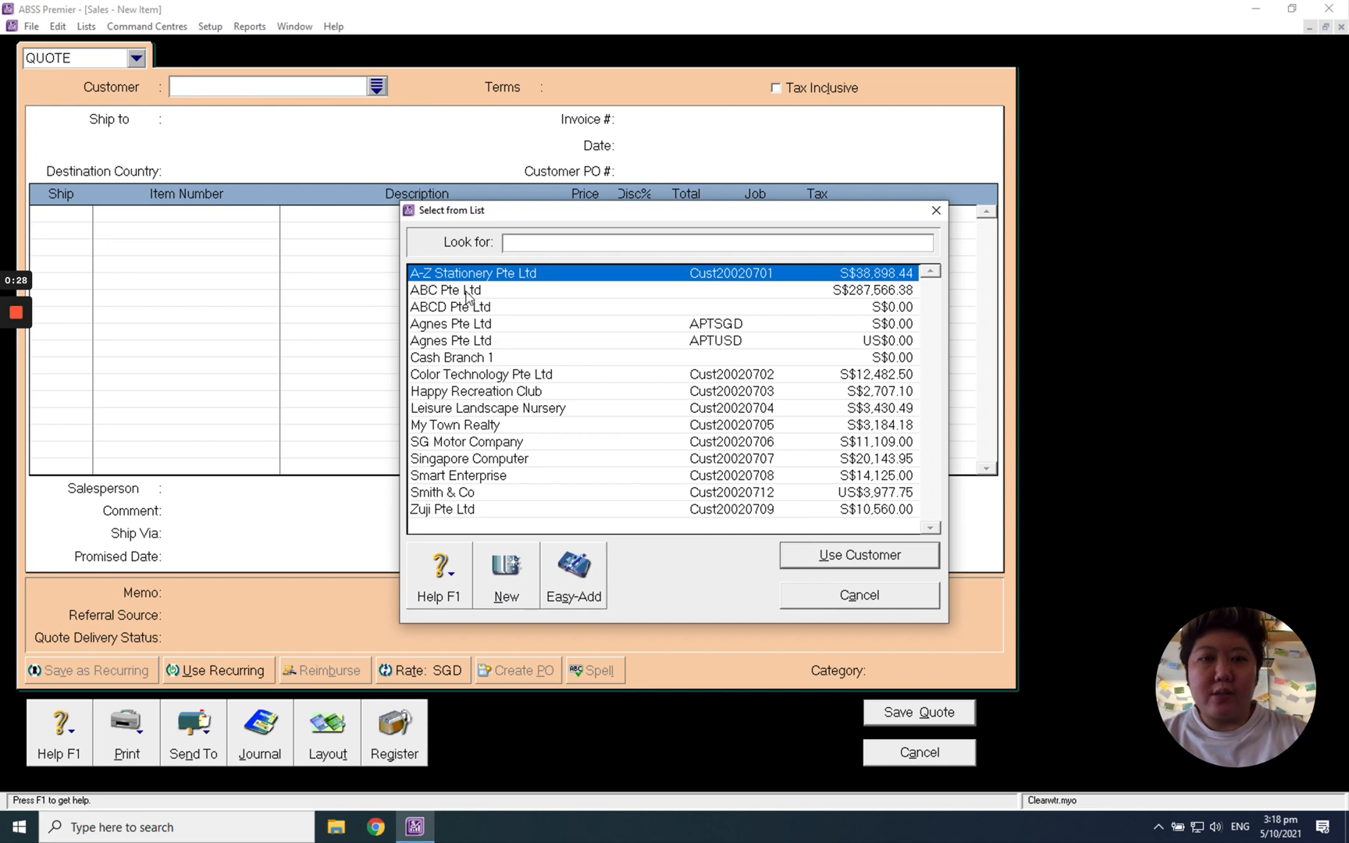
pyautogui.doubleClick(445, 290)
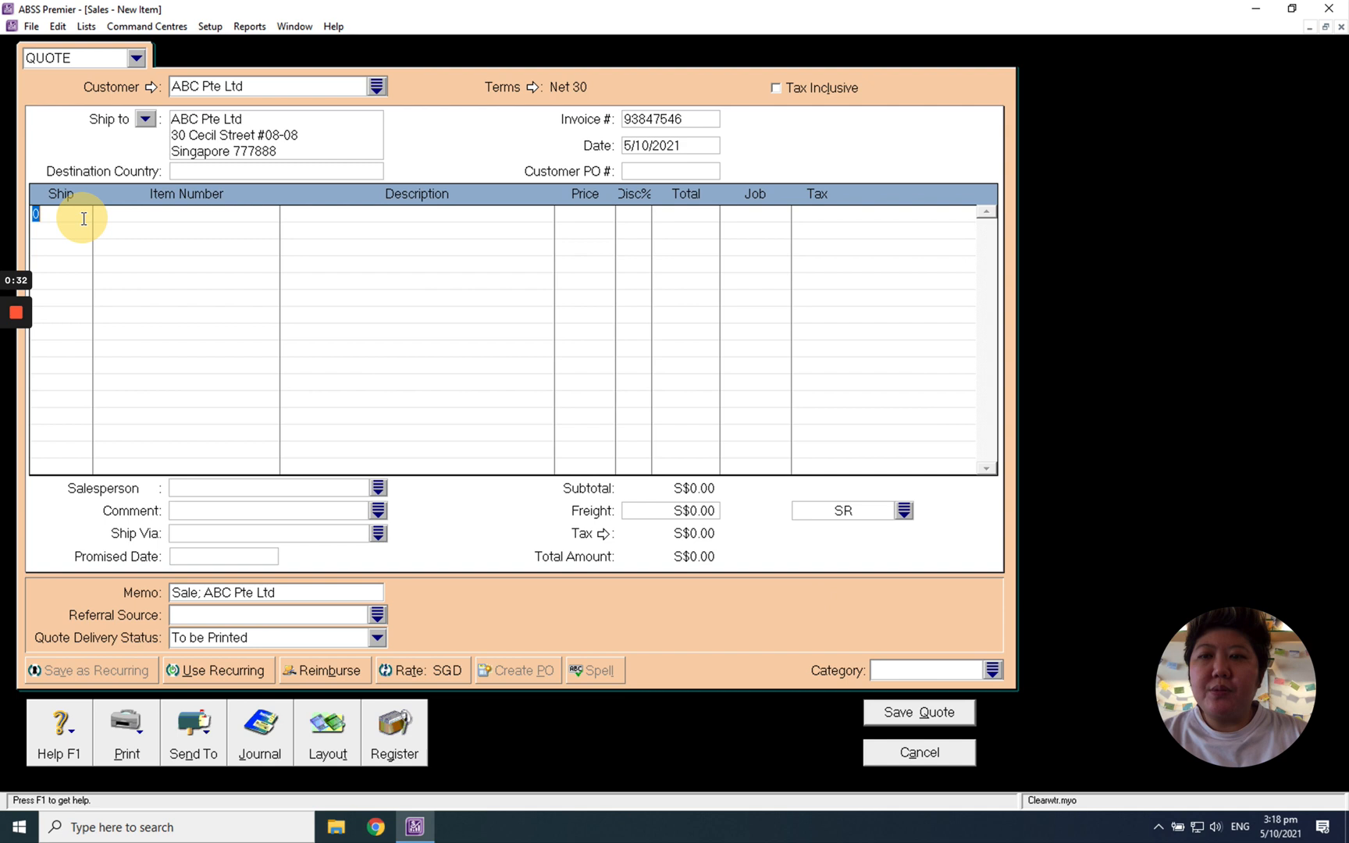
pyautogui.write('10')
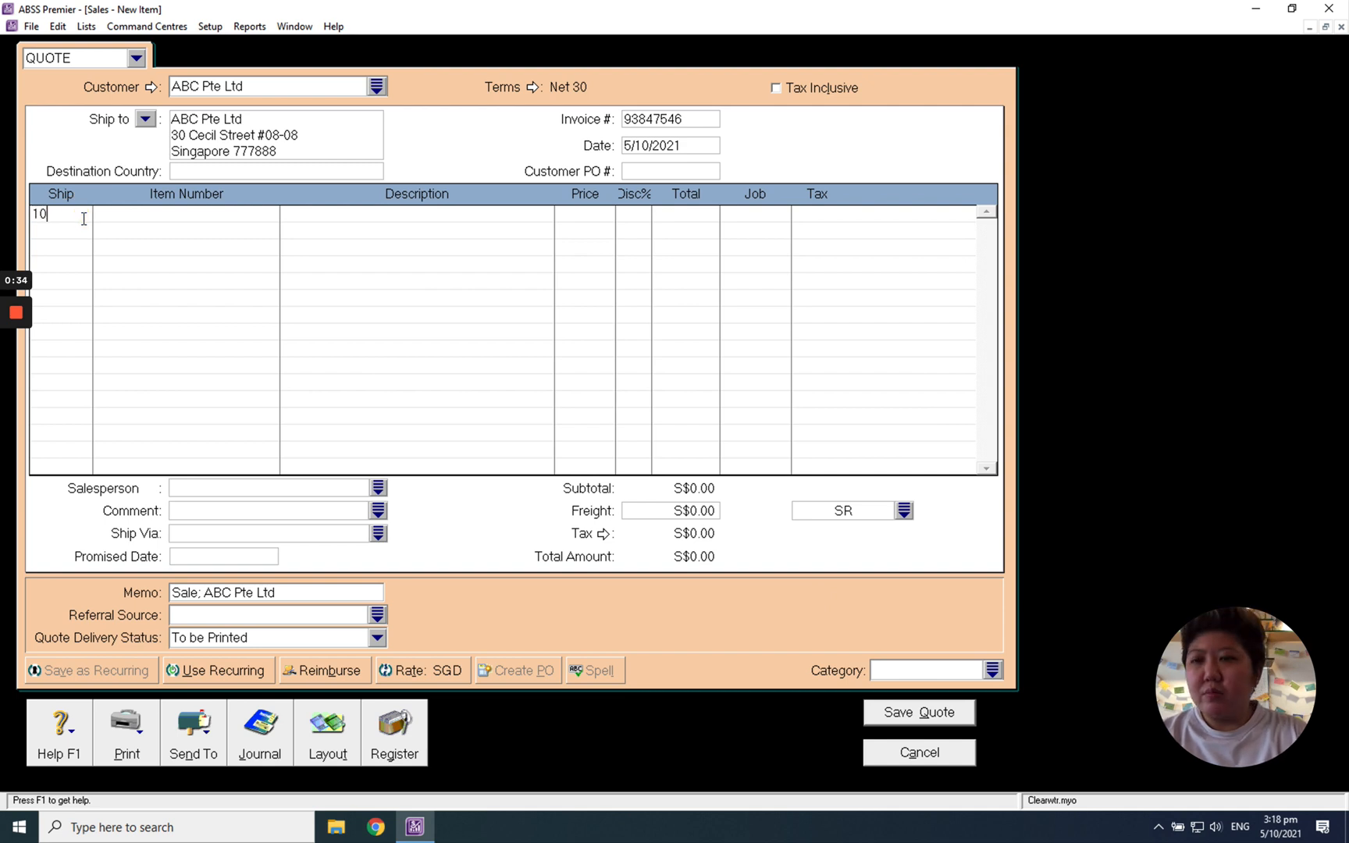
pyautogui.write('0')
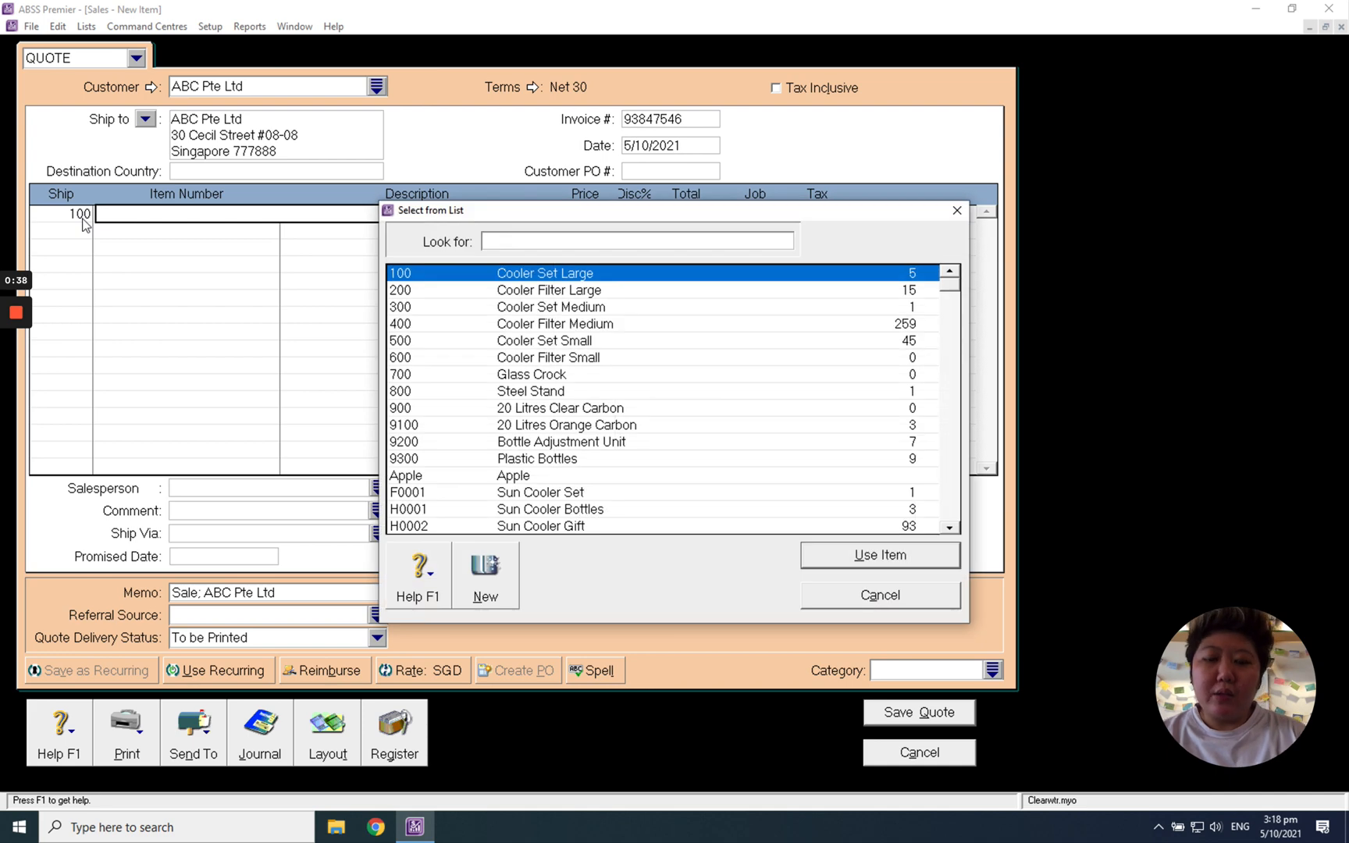
# Add the iPhone 13 Pro Max 512GB item, appending 'Local Warranty' to its description
pyautogui.click(878, 554)
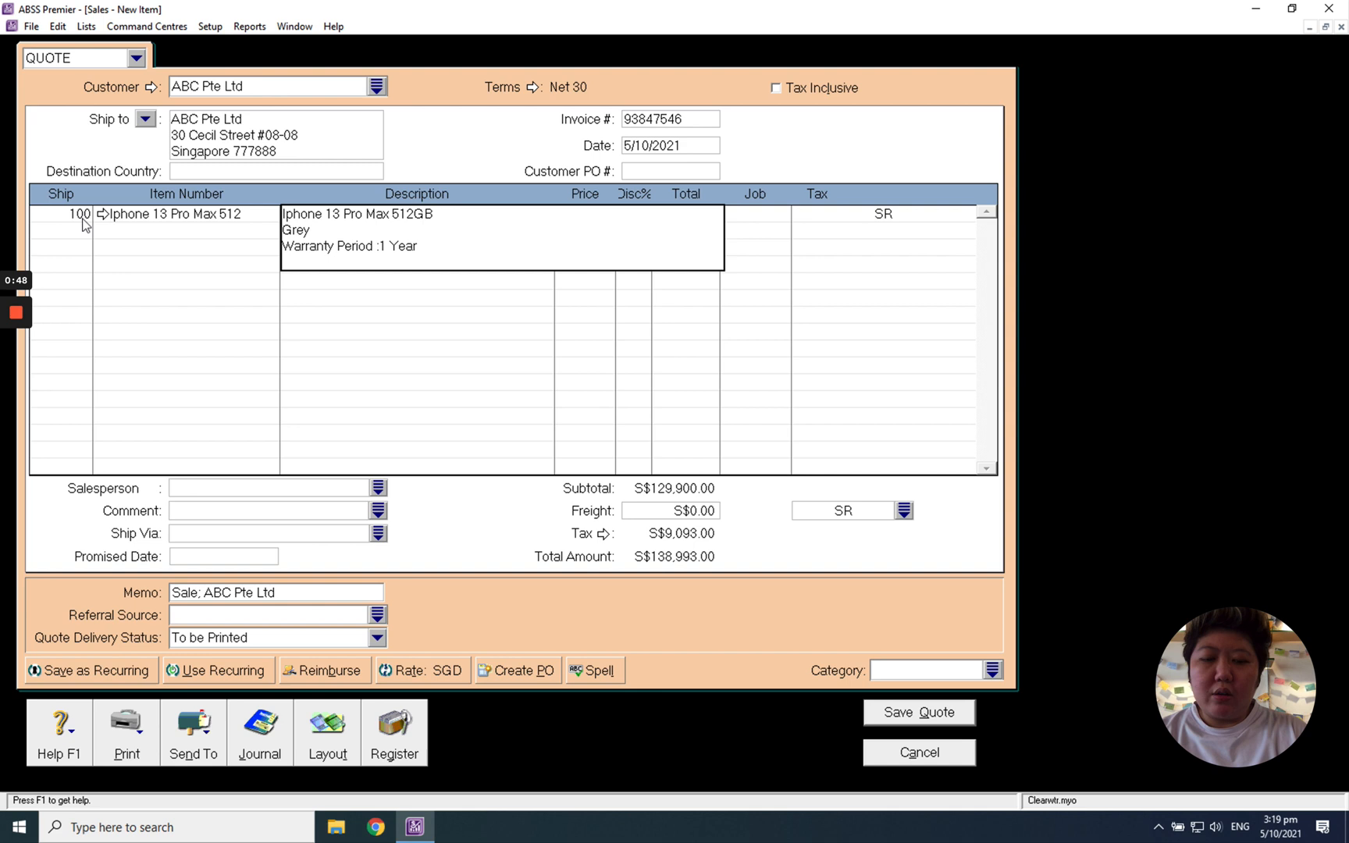
pyautogui.write('Local')
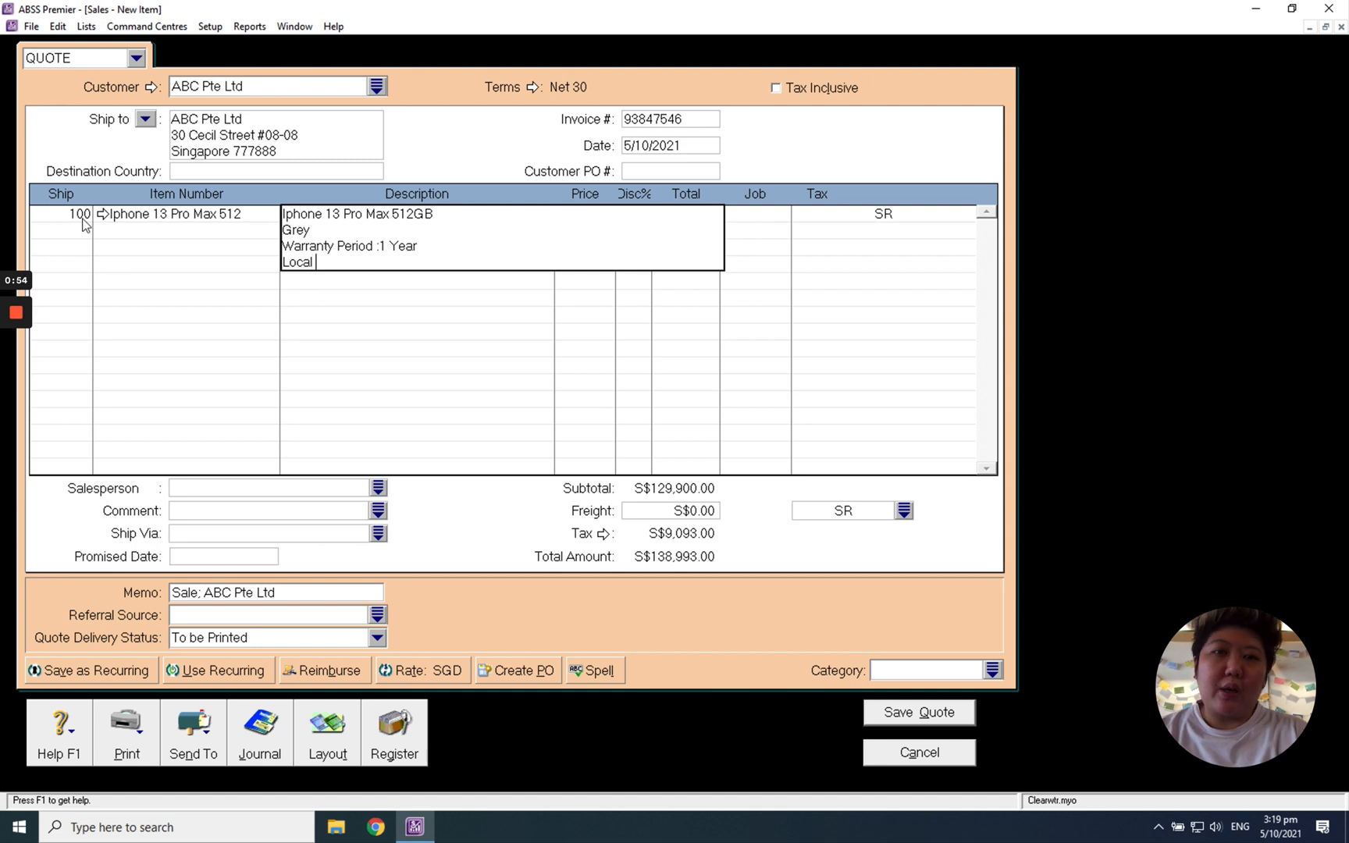
pyautogui.write('Warranty')
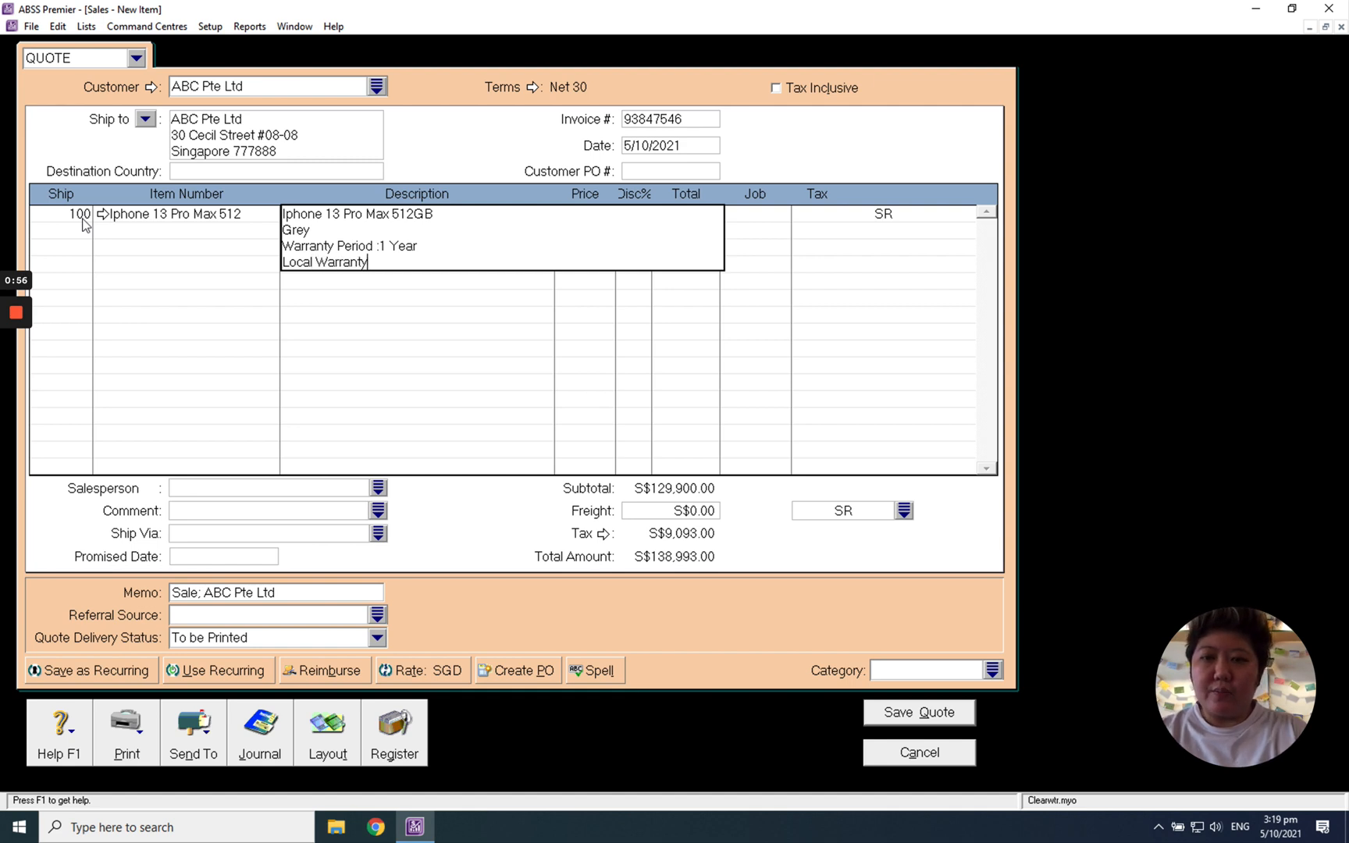
pyautogui.click(584, 213)
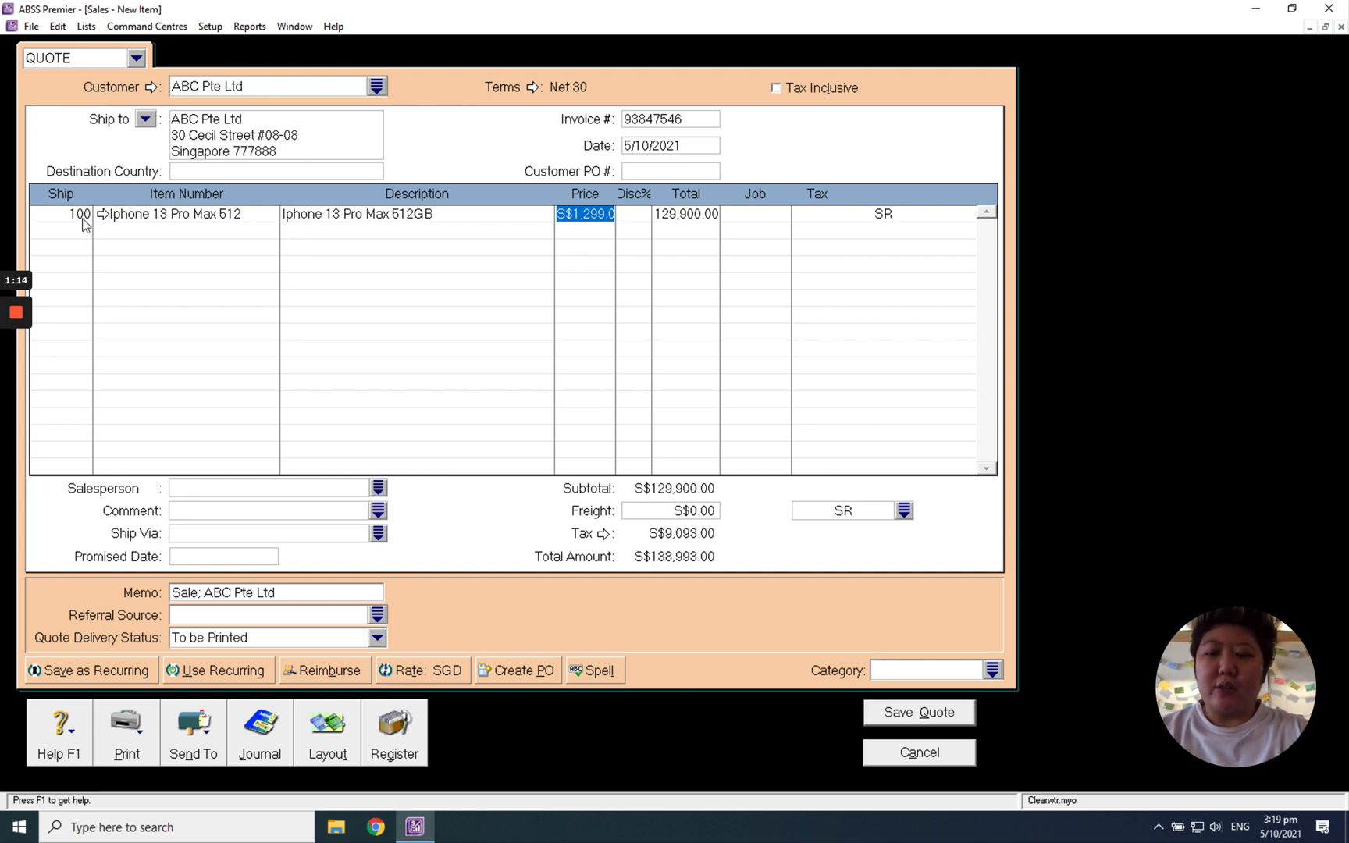
# Set the line price to S$1,250 and assign job J0001 to the line
pyautogui.write('1250')
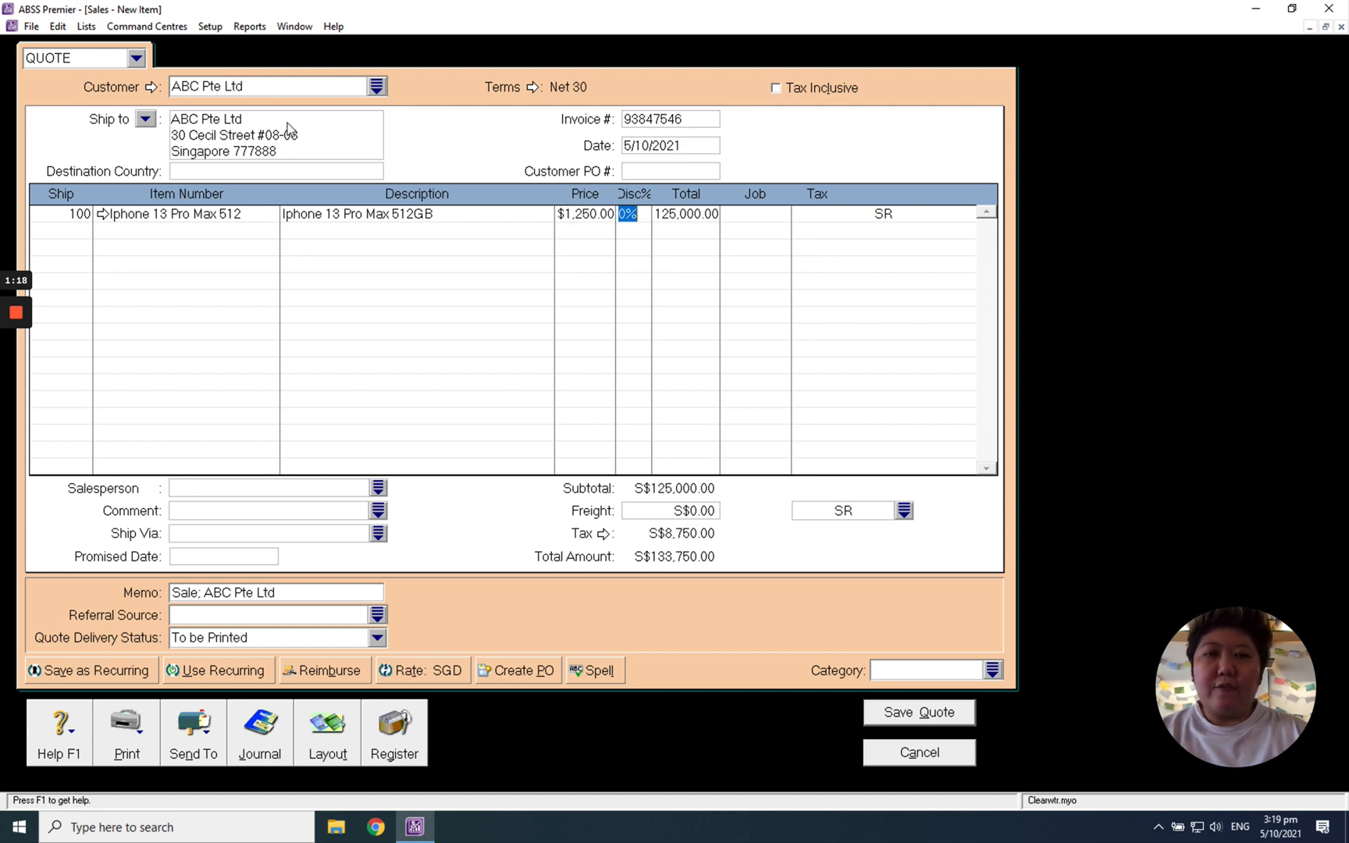
pyautogui.click(753, 213)
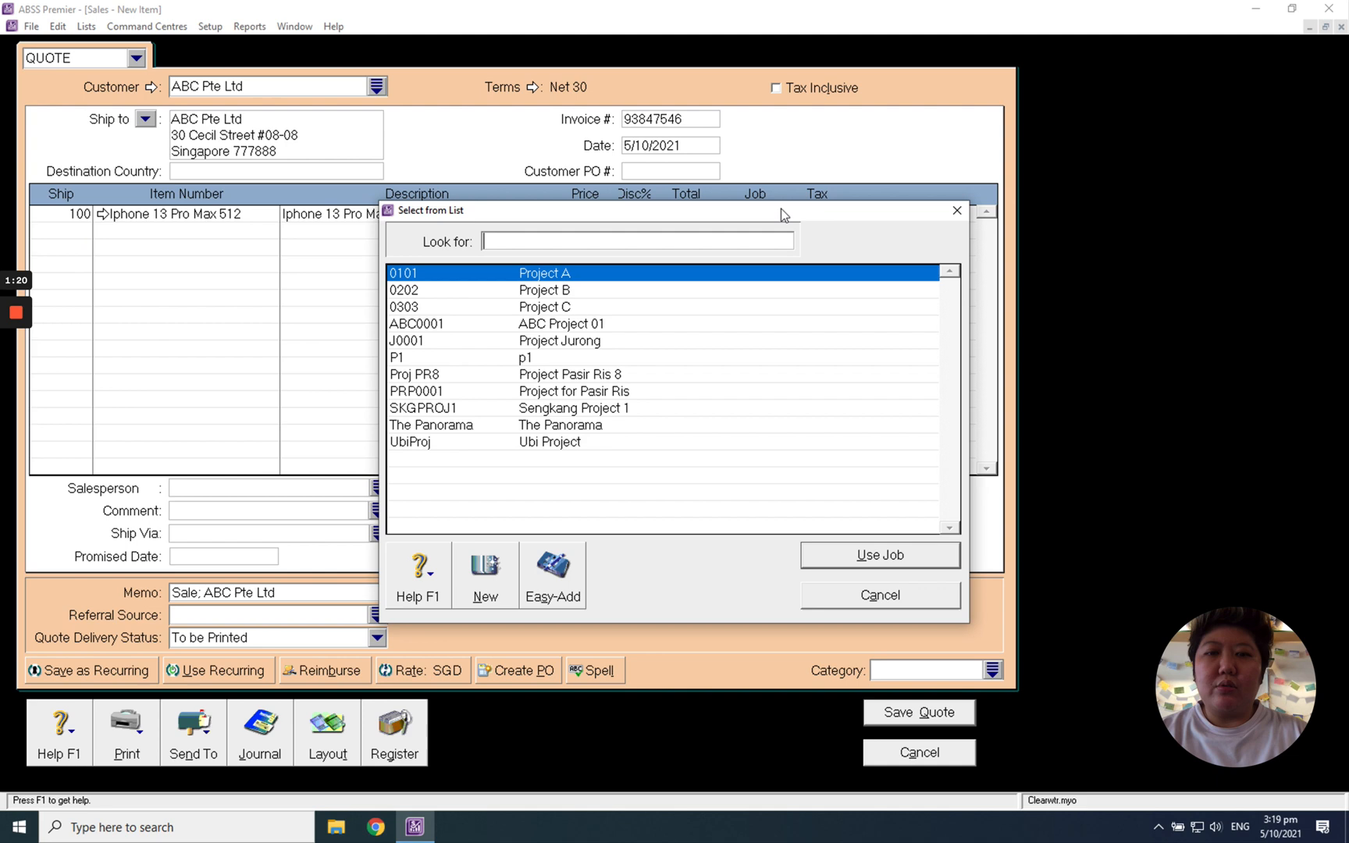
pyautogui.moveTo(574, 348)
pyautogui.write('J0001')
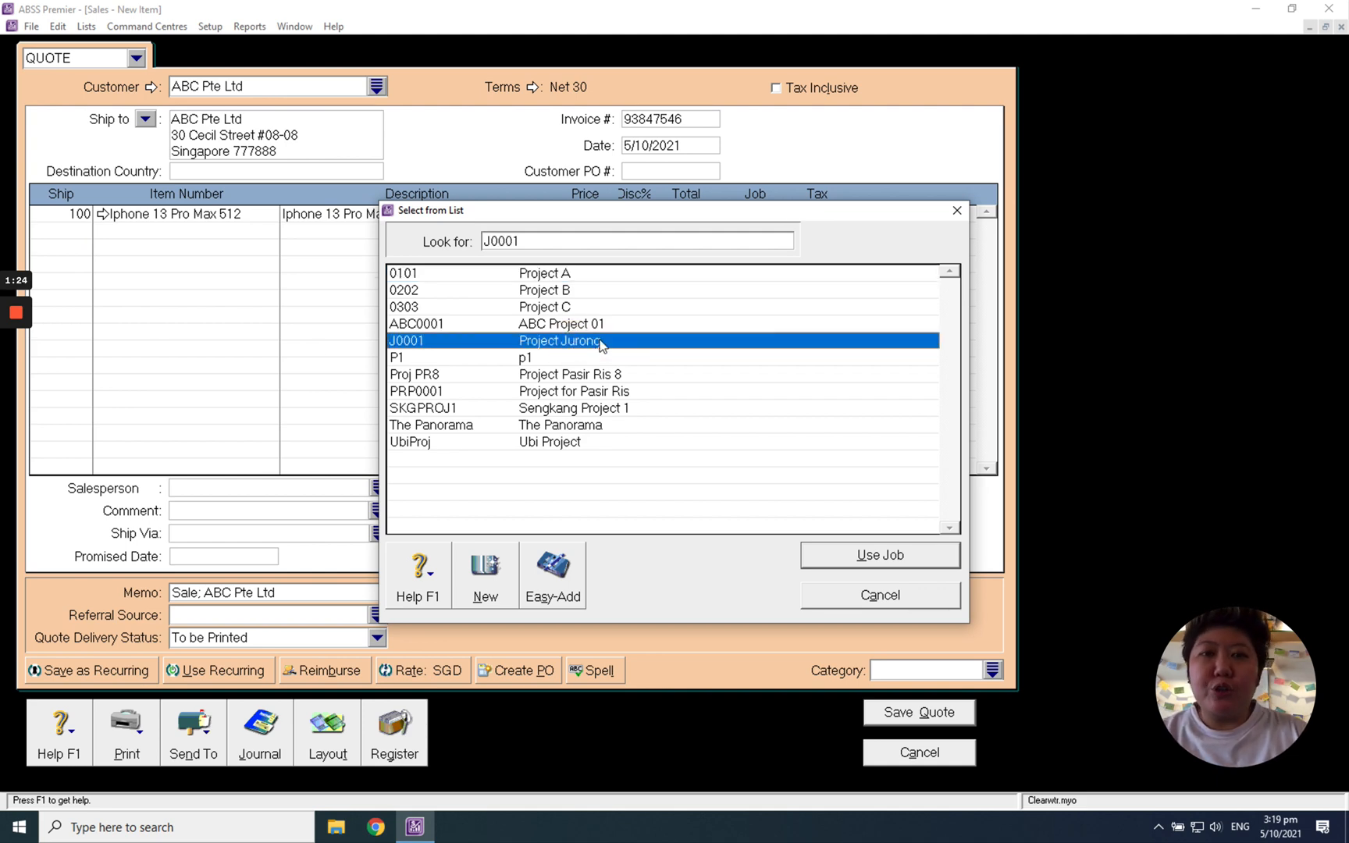
pyautogui.click(877, 554)
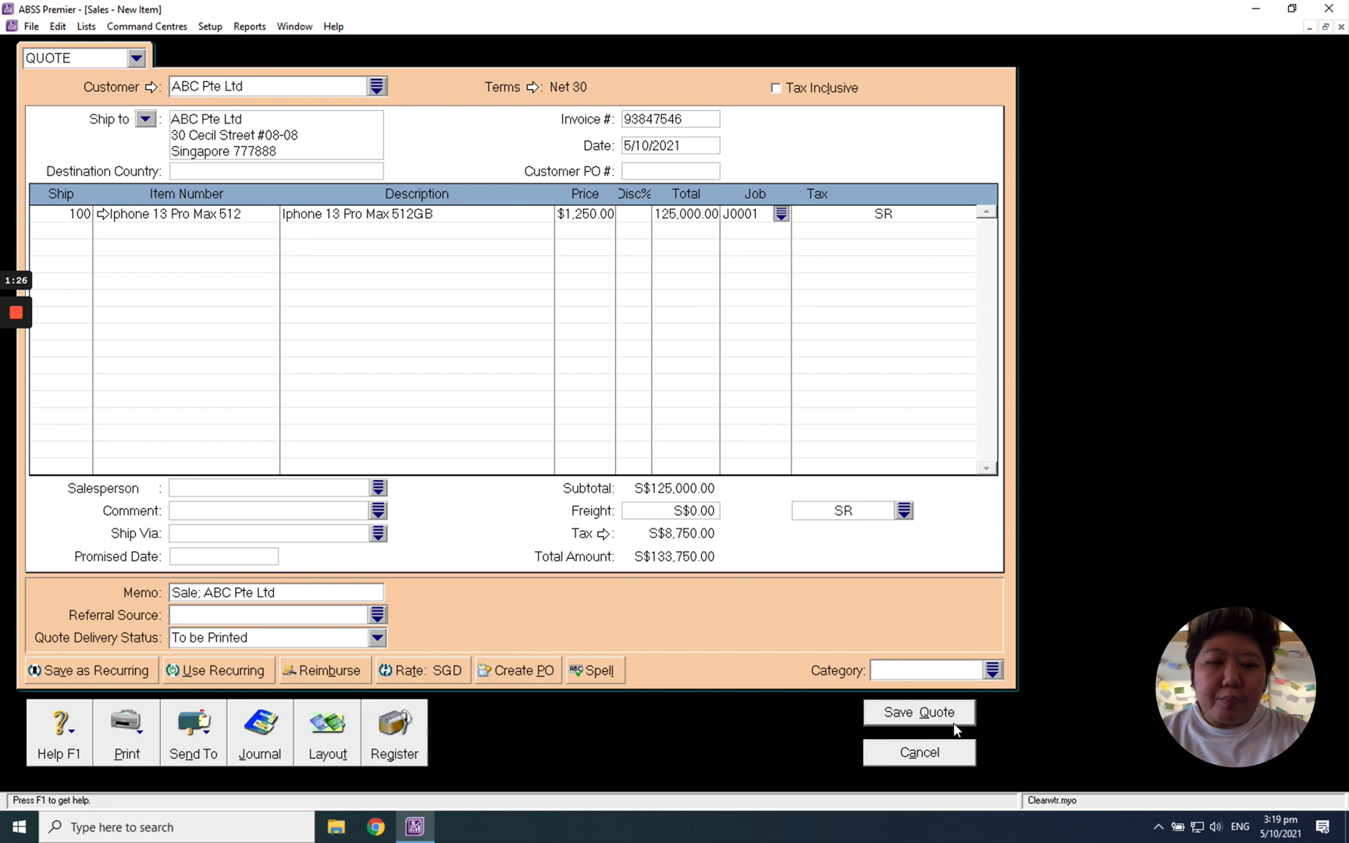
pyautogui.moveTo(936, 721)
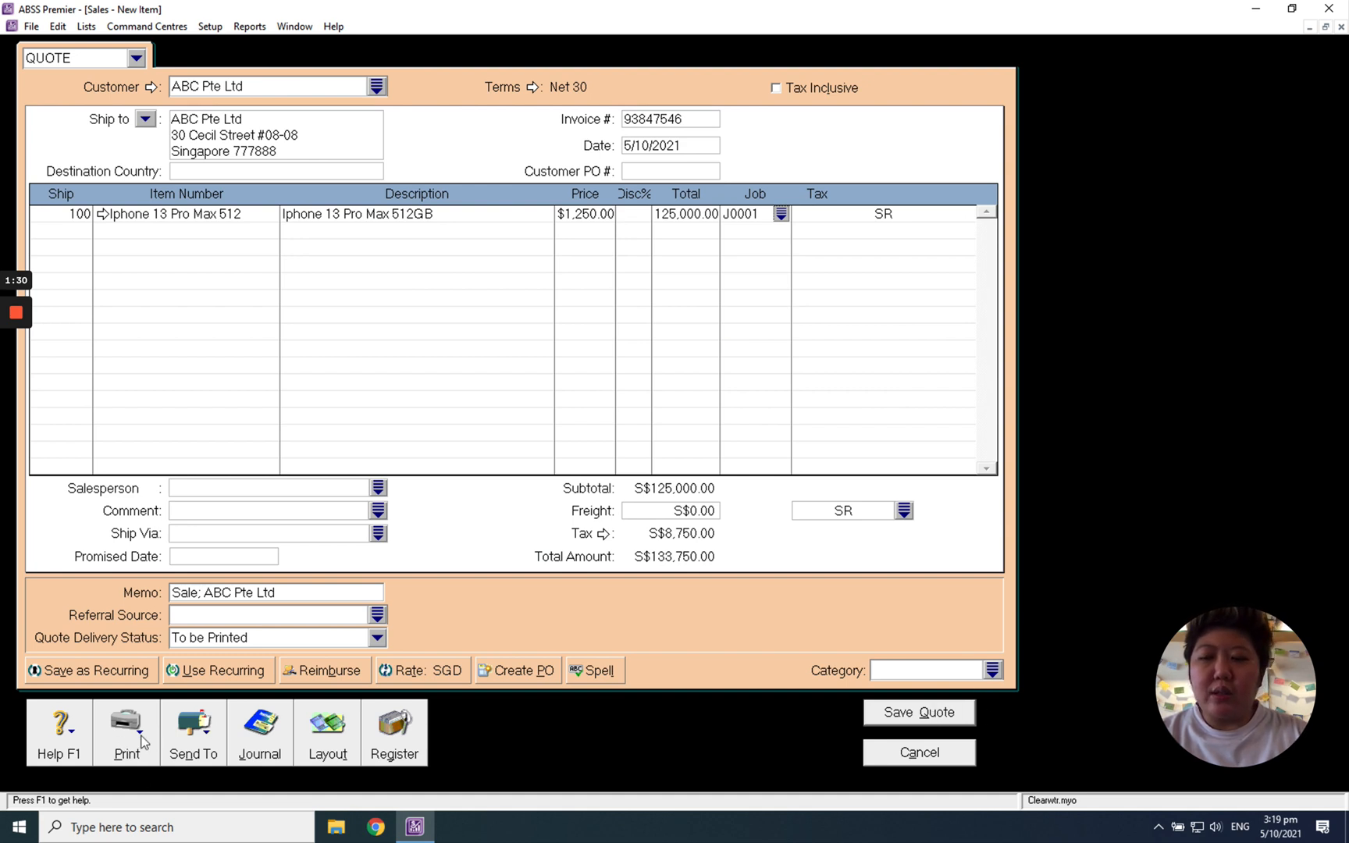
# Record the quote for printing and select the RD QTN quotation form
pyautogui.click(126, 726)
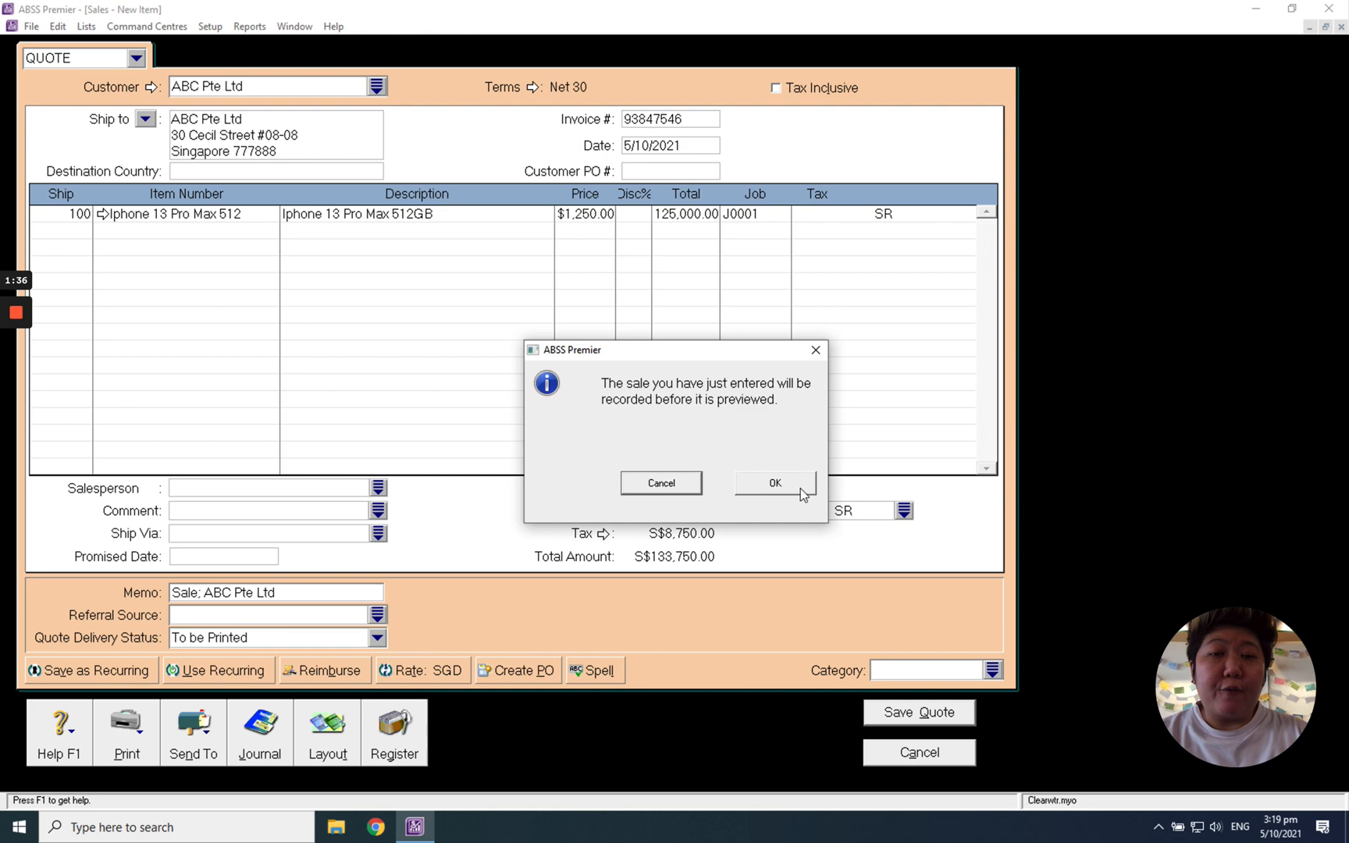
pyautogui.click(772, 482)
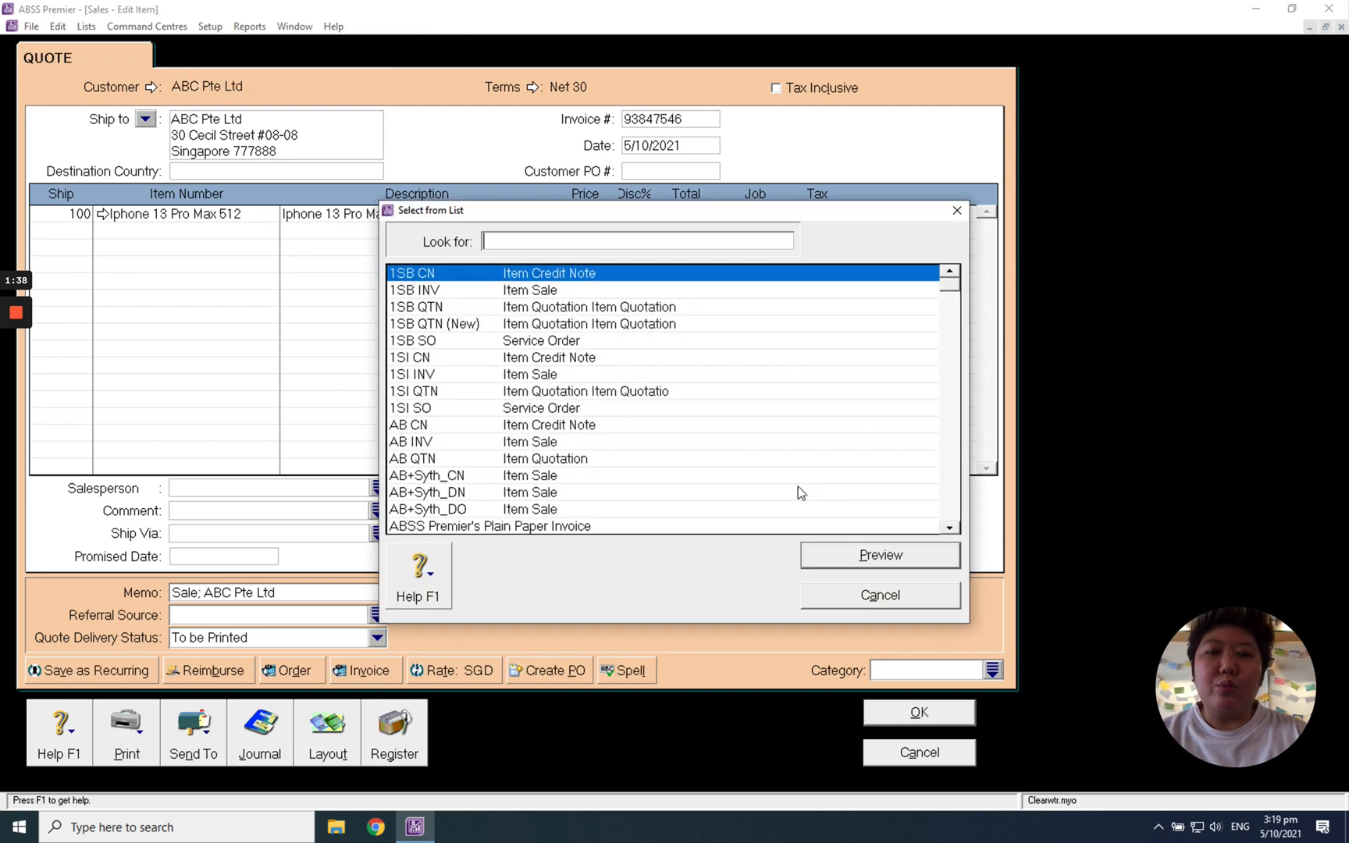
pyautogui.moveTo(928, 408)
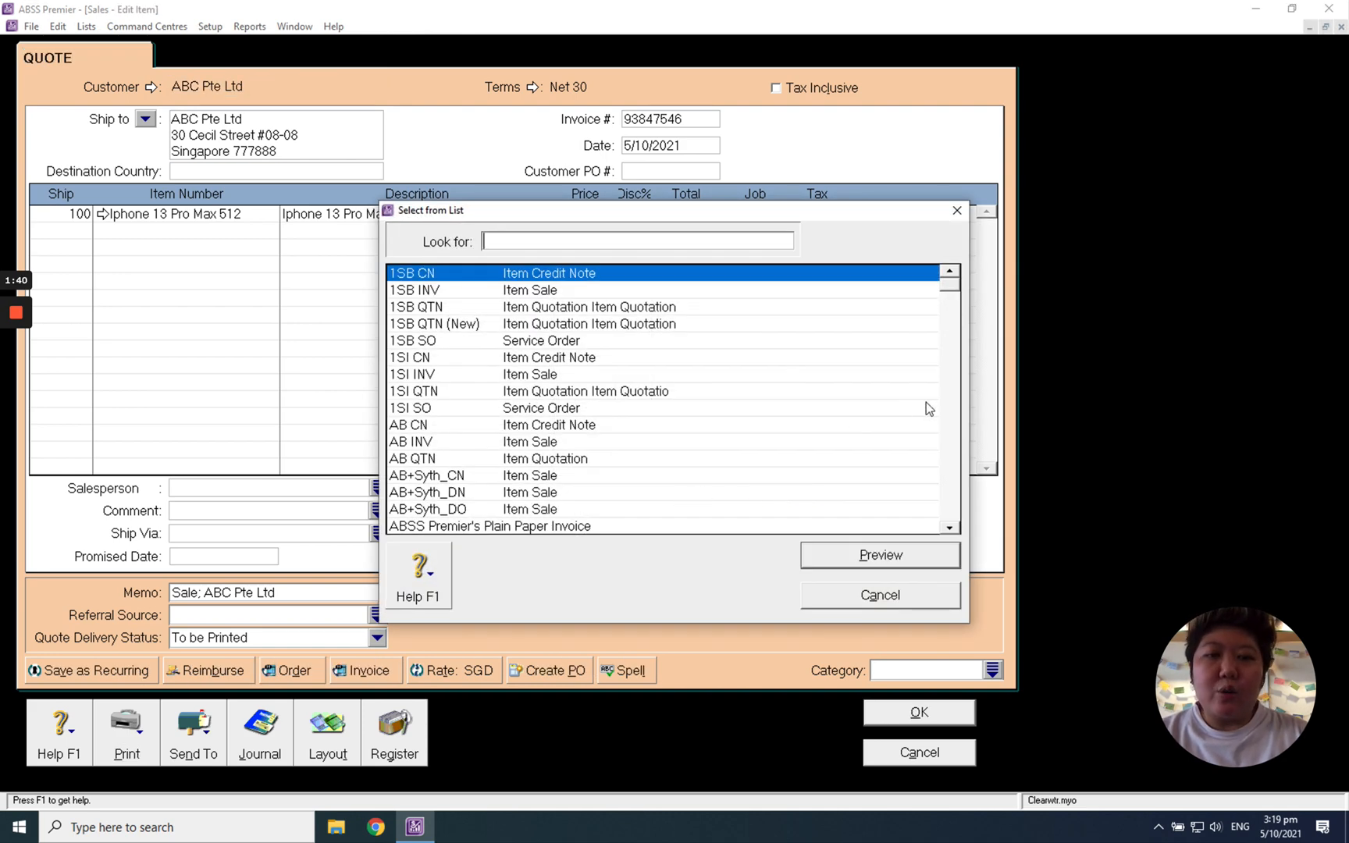
pyautogui.write('pl')
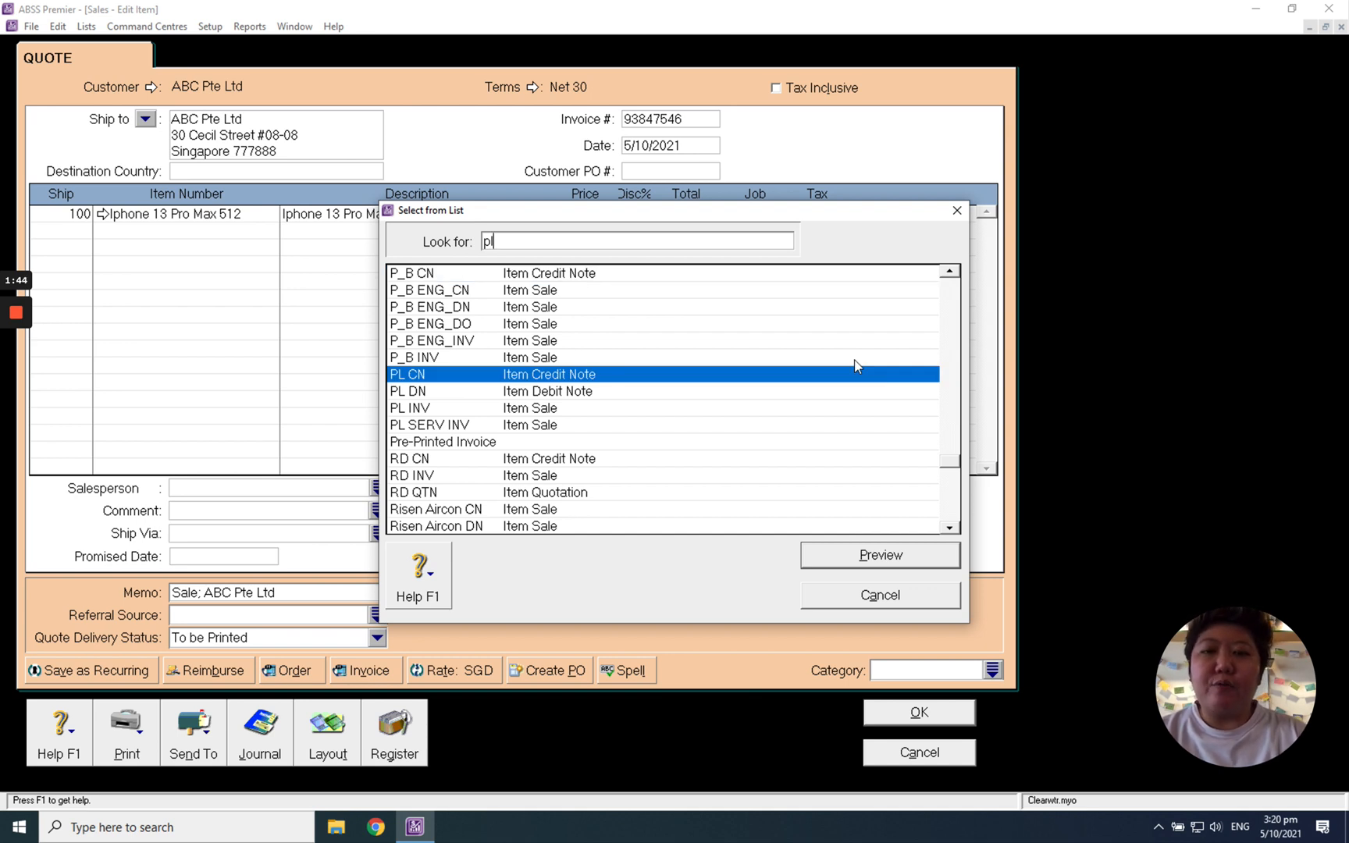
pyautogui.moveTo(415, 480)
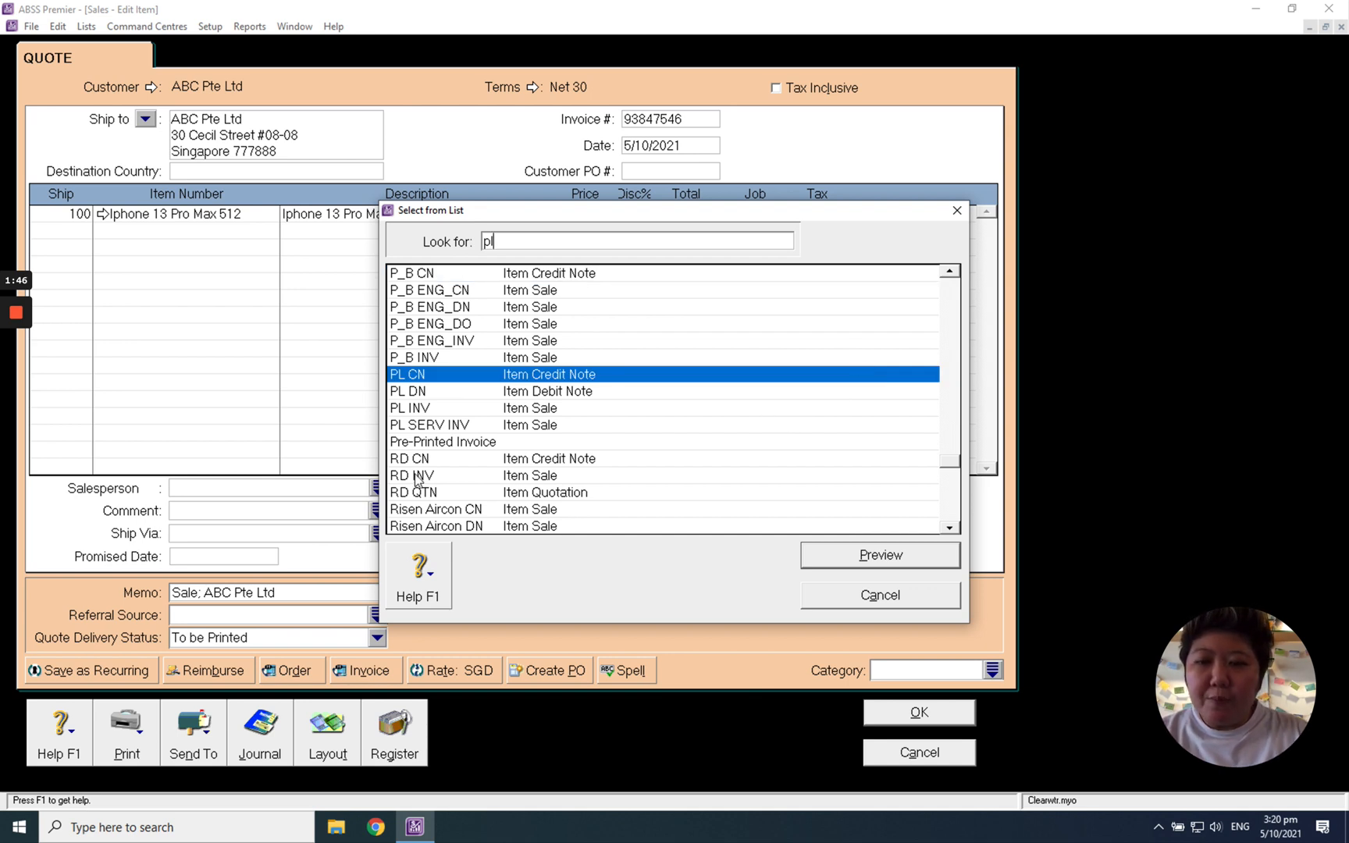
pyautogui.click(426, 492)
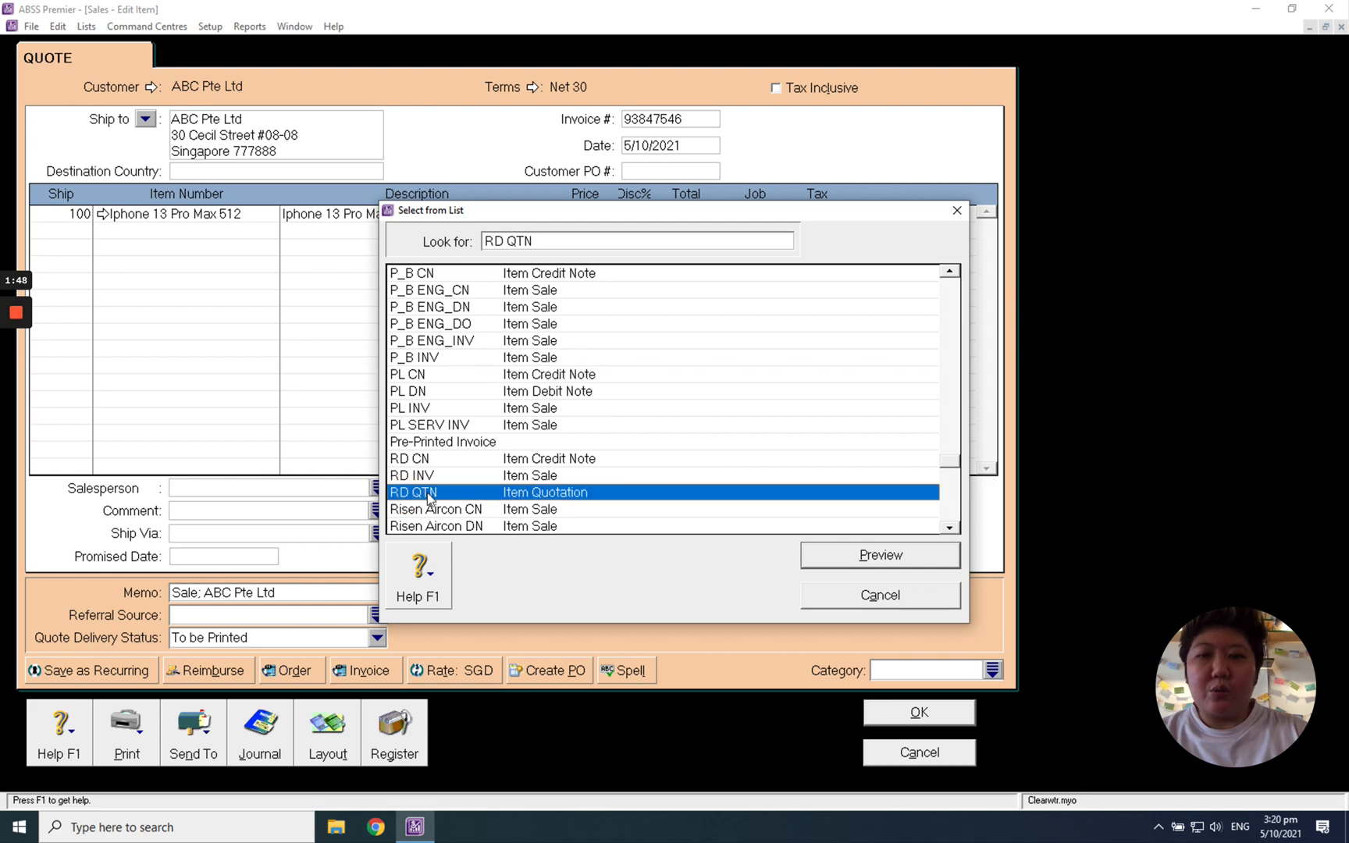
# Preview the Richwood Design quotation, close it, and cancel the empty quote window
pyautogui.click(878, 555)
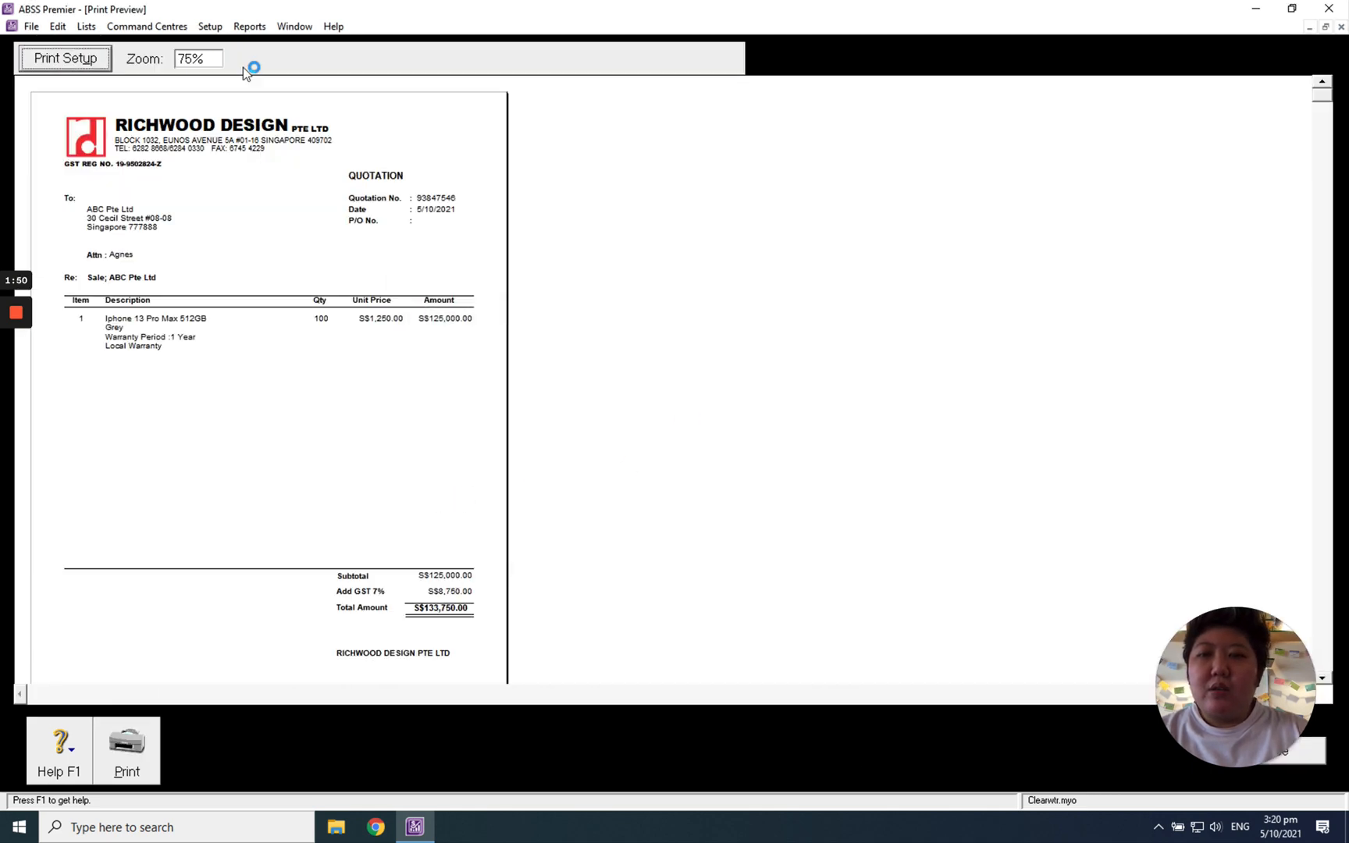
pyautogui.moveTo(1152, 591)
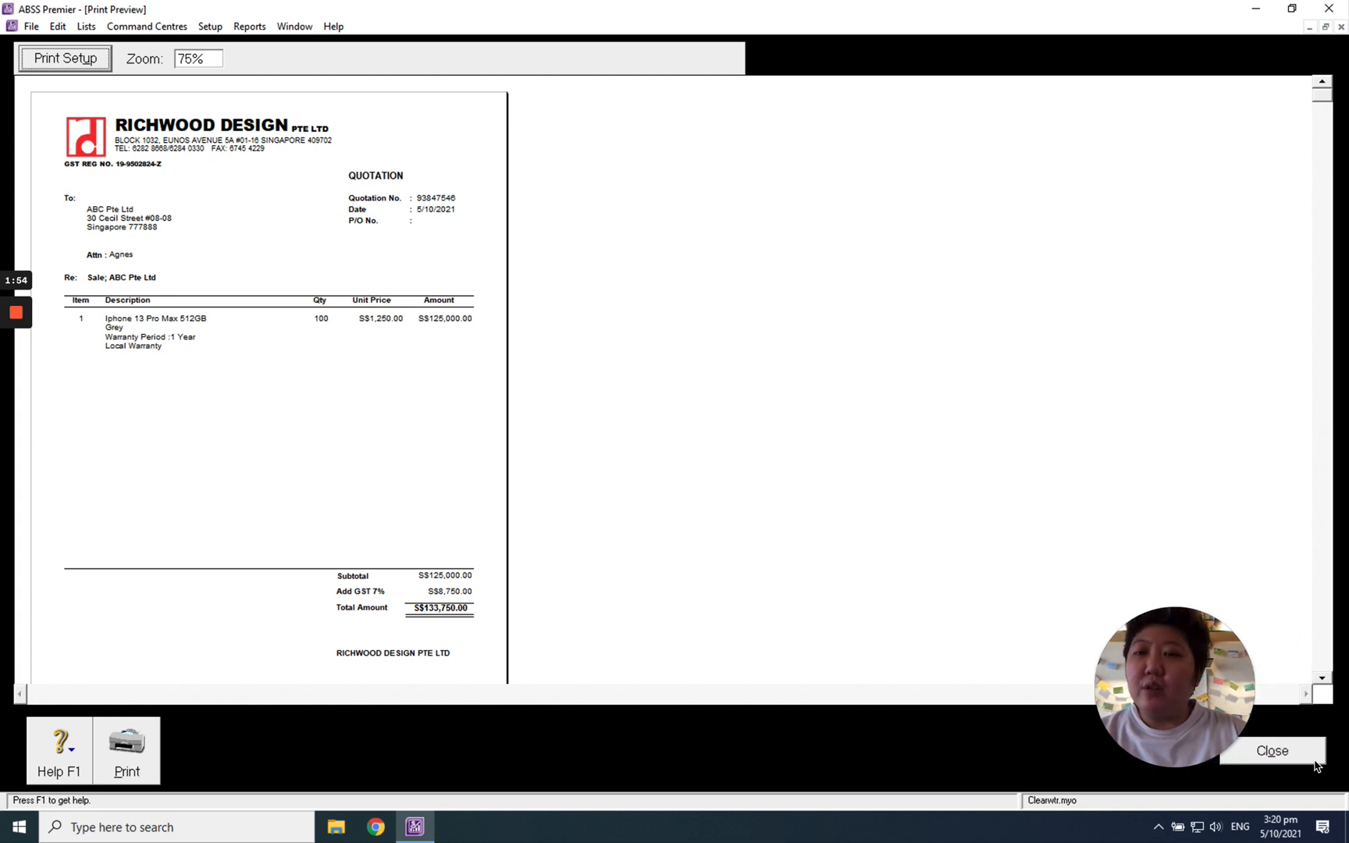
pyautogui.click(1271, 750)
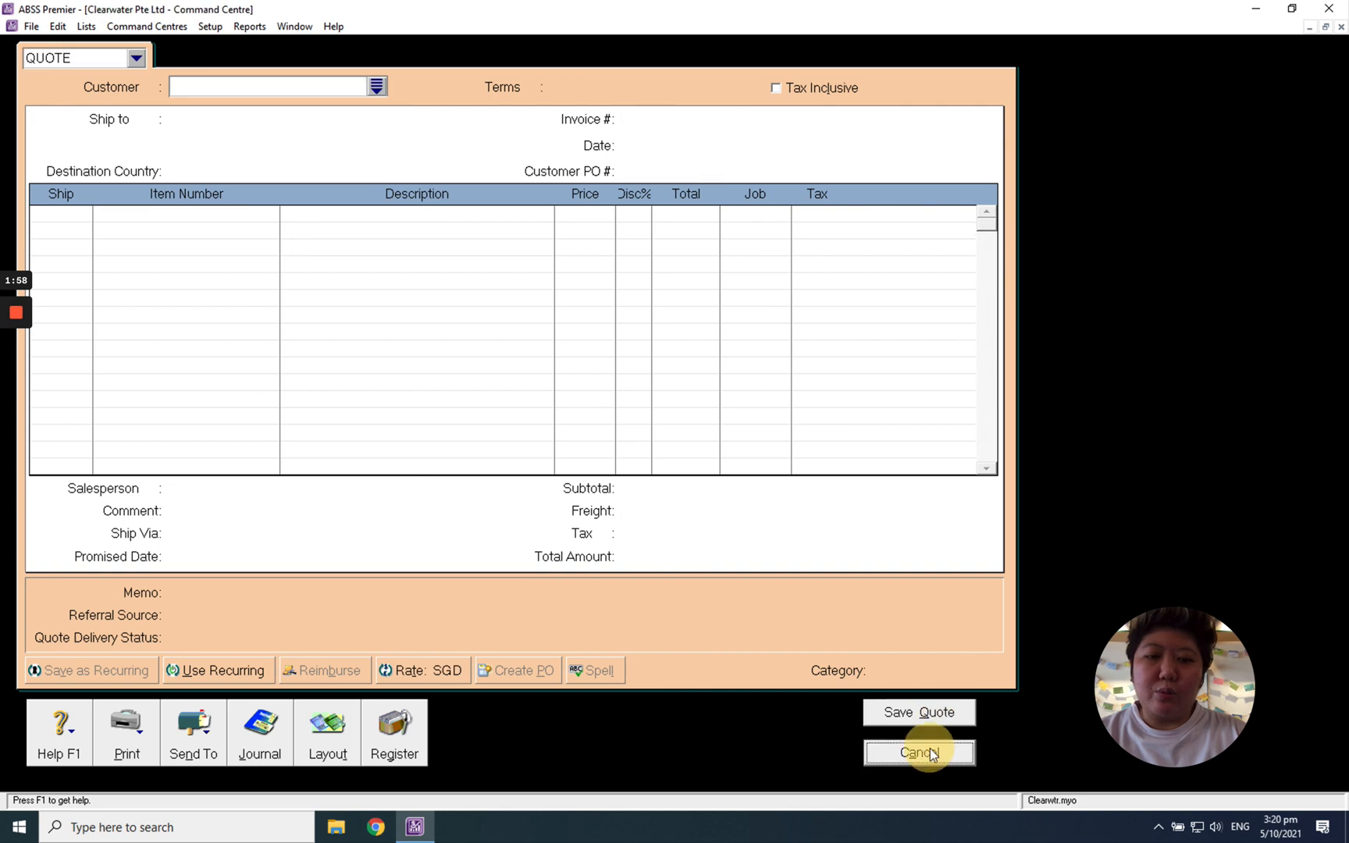
pyautogui.click(918, 751)
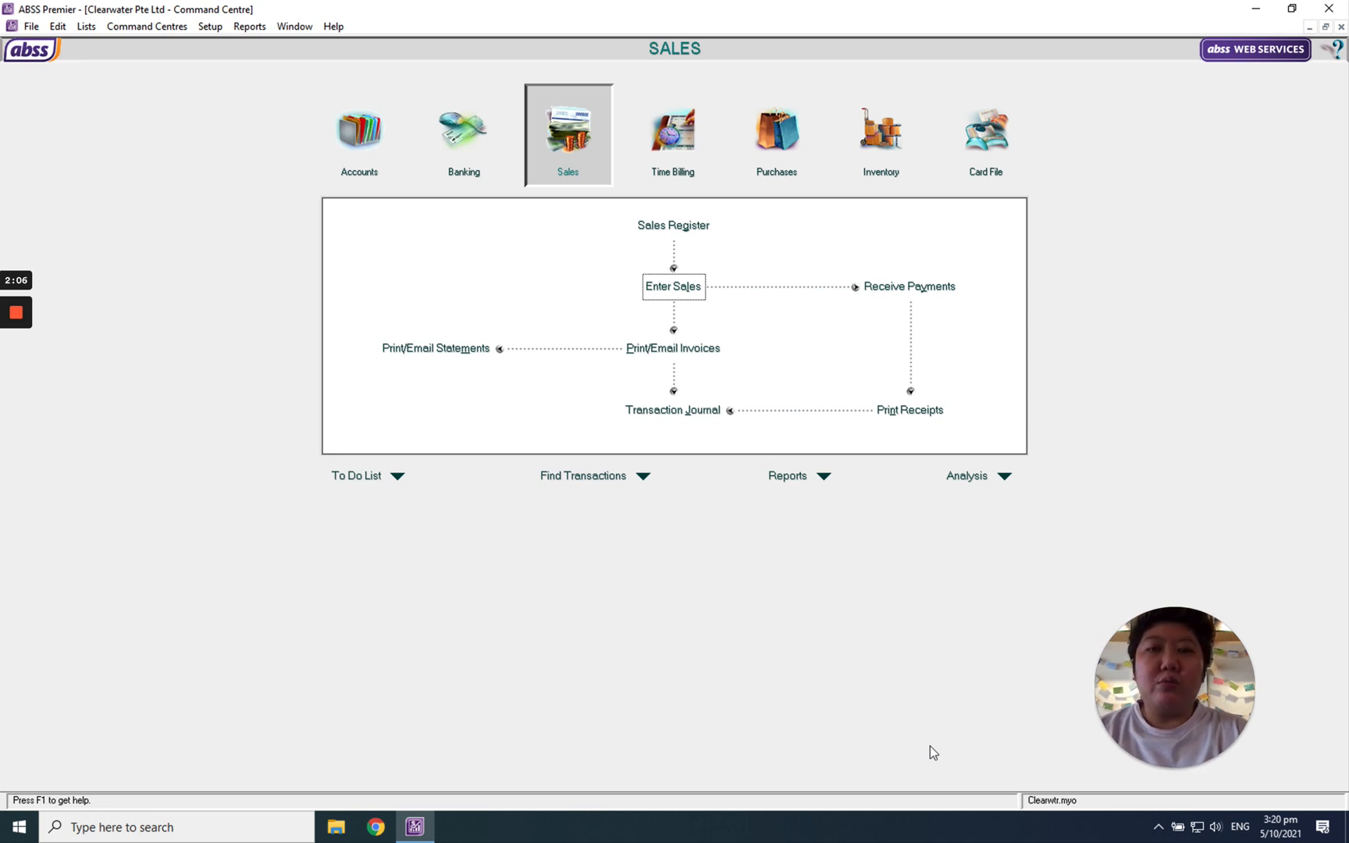
pyautogui.moveTo(716, 576)
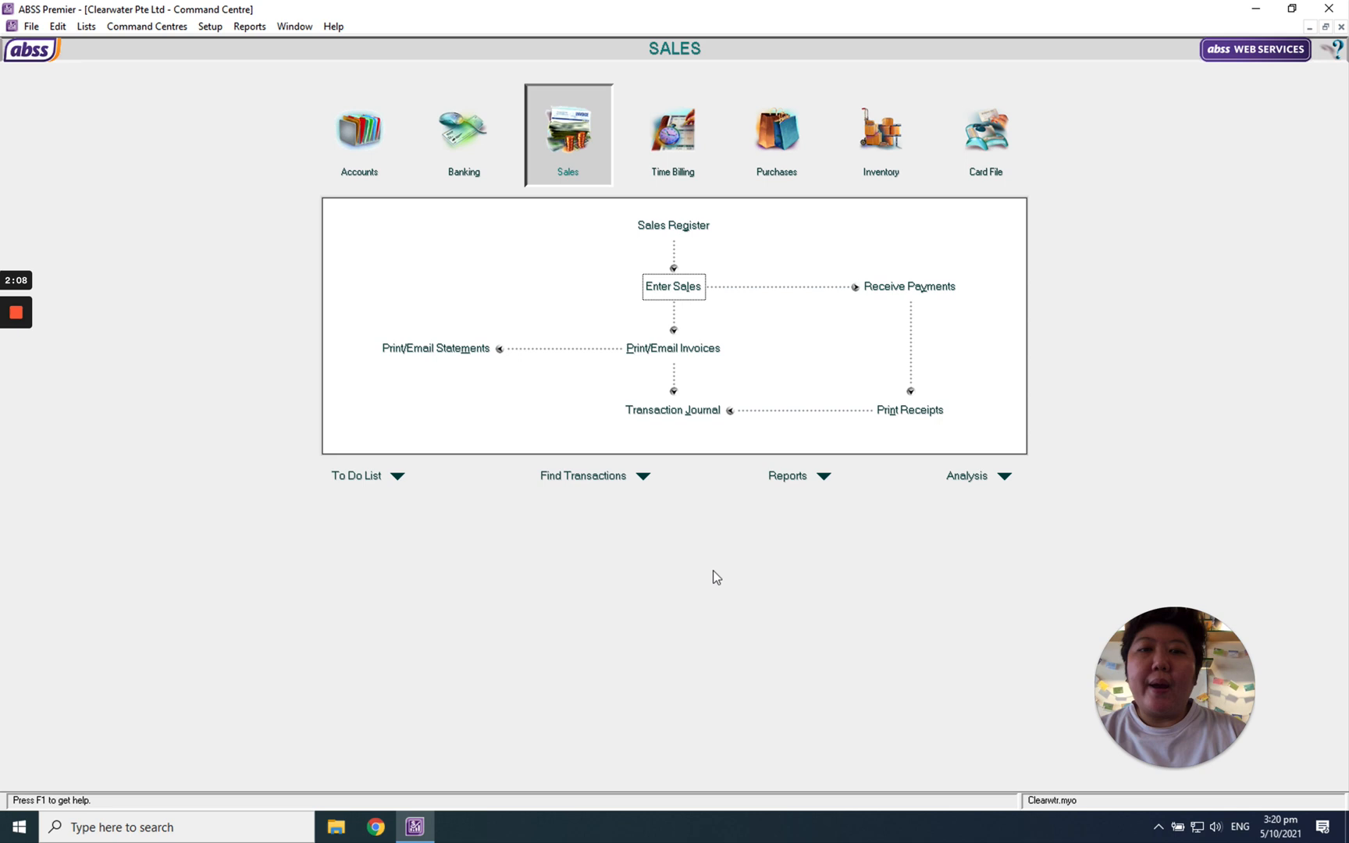
pyautogui.moveTo(656, 202)
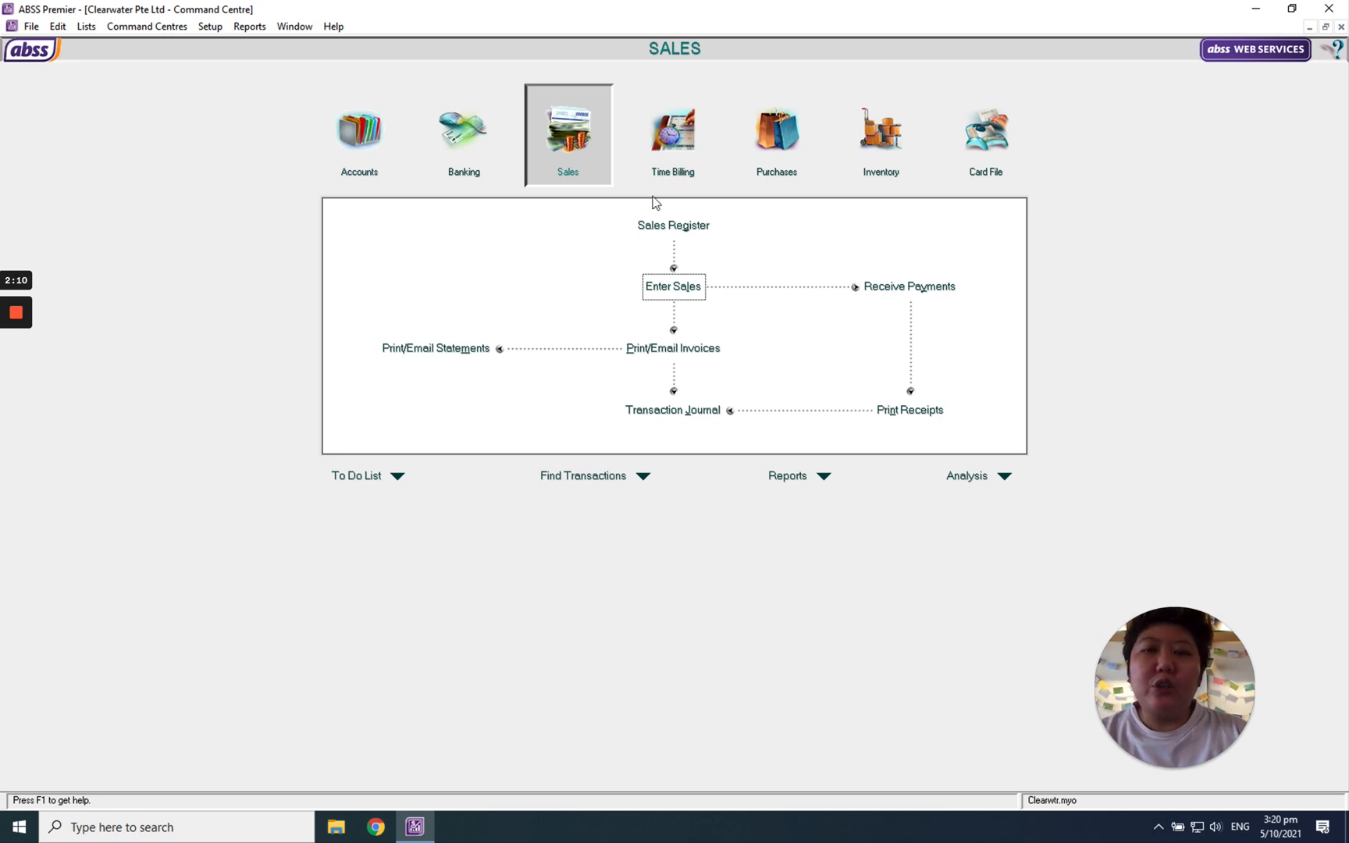
pyautogui.moveTo(718, 250)
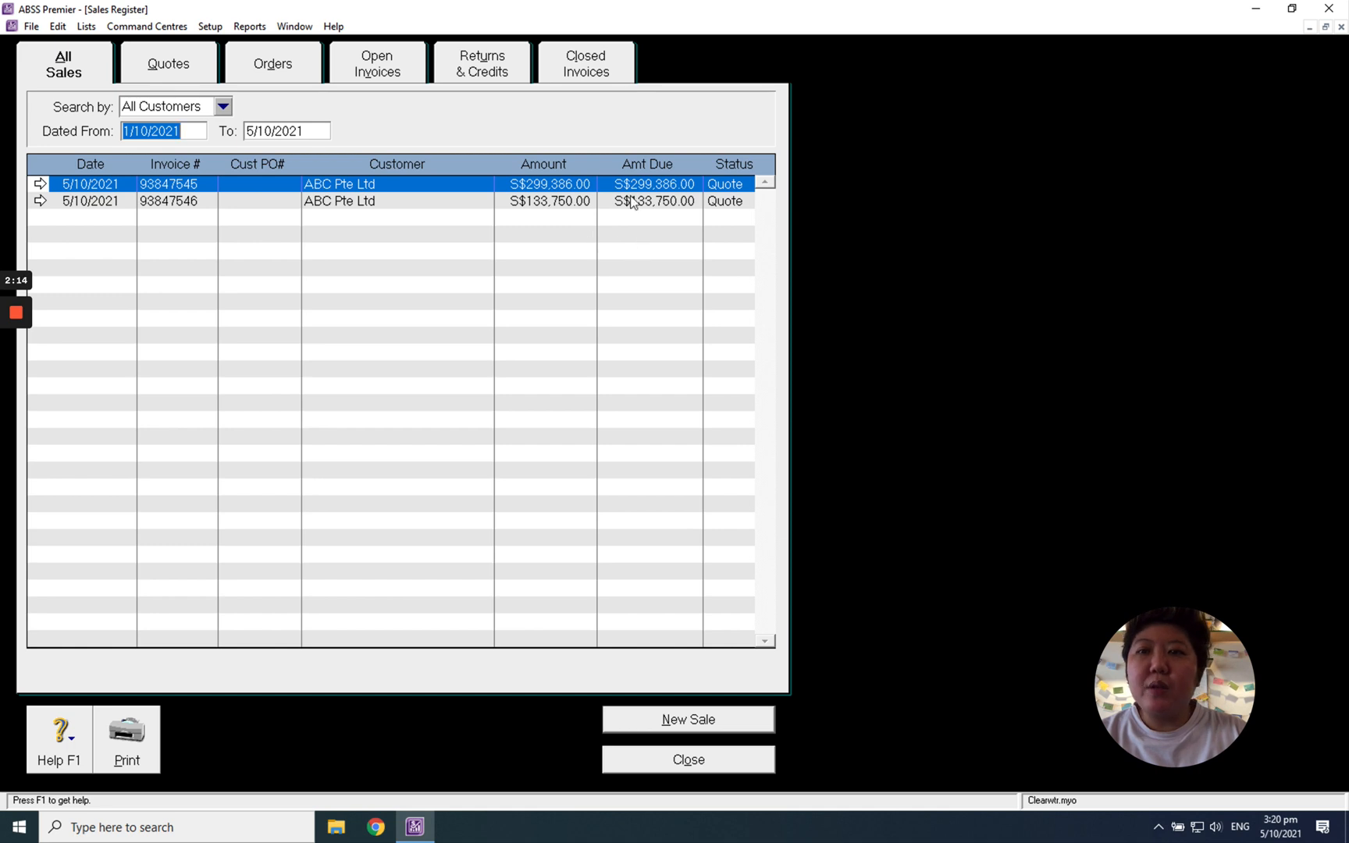
# Show the Quotes tab of the Sales Register listing both ABC Pte Ltd quotes
pyautogui.click(169, 63)
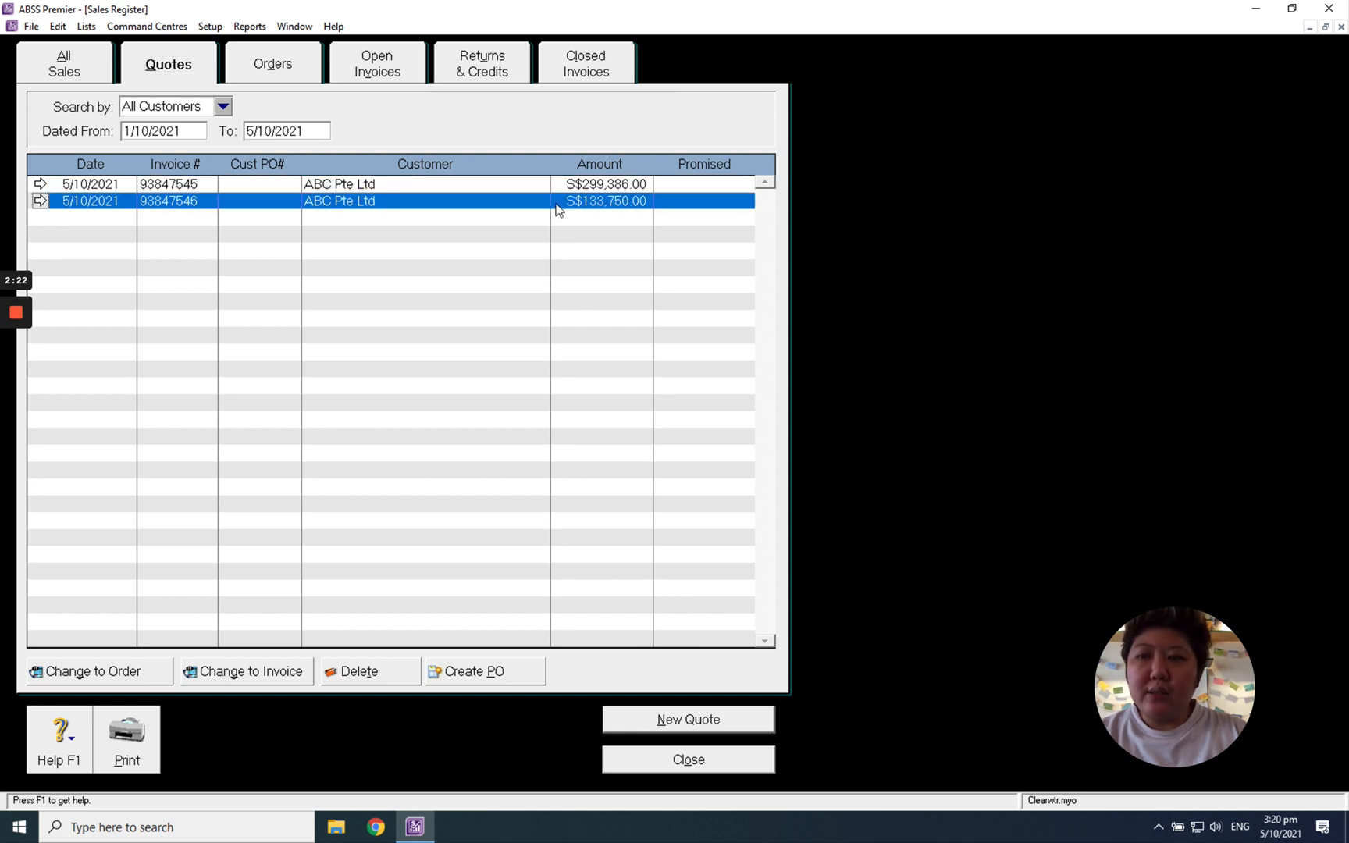
pyautogui.moveTo(189, 723)
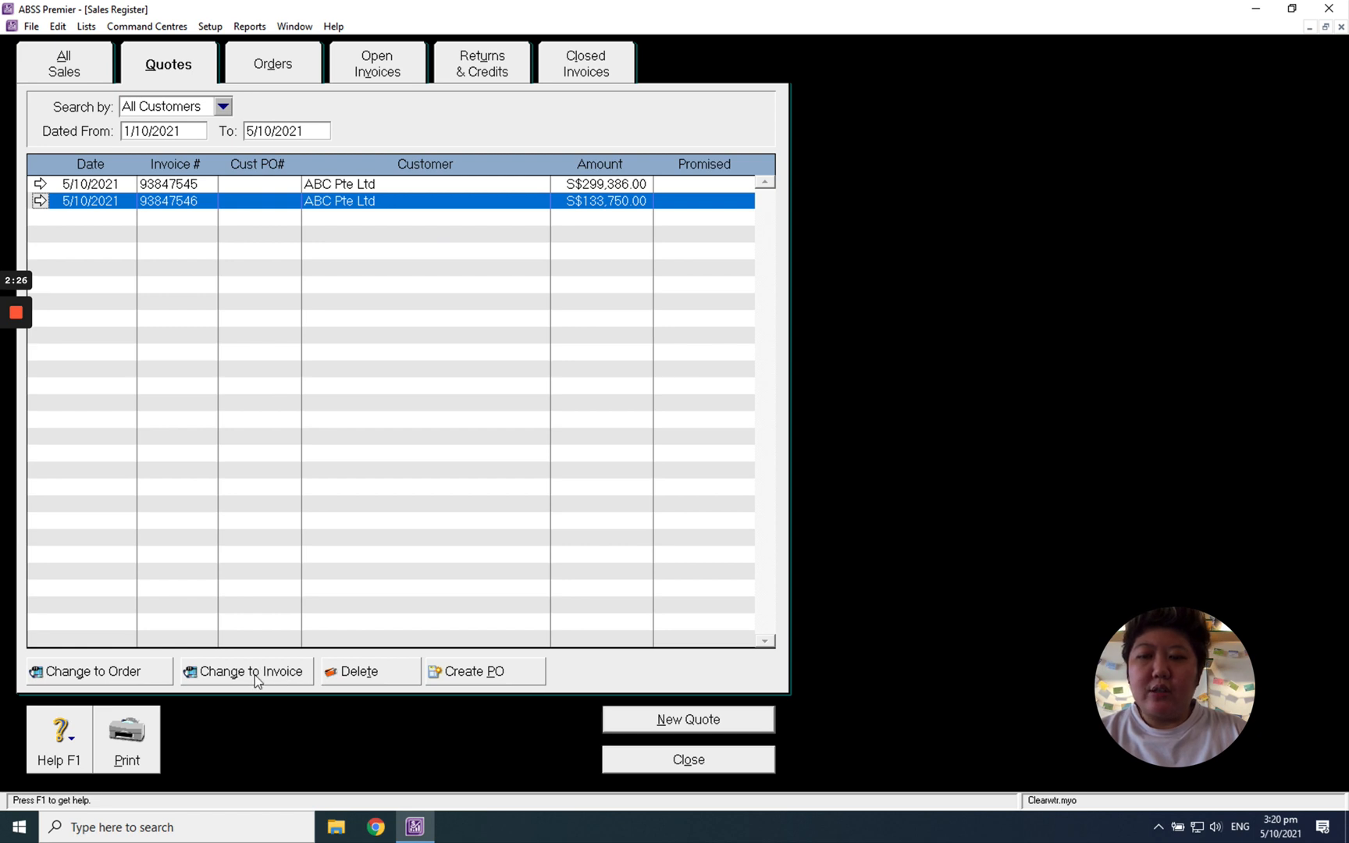
# Change the S$133,750.00 quote to invoice 93847547 and record it for printing
pyautogui.click(245, 672)
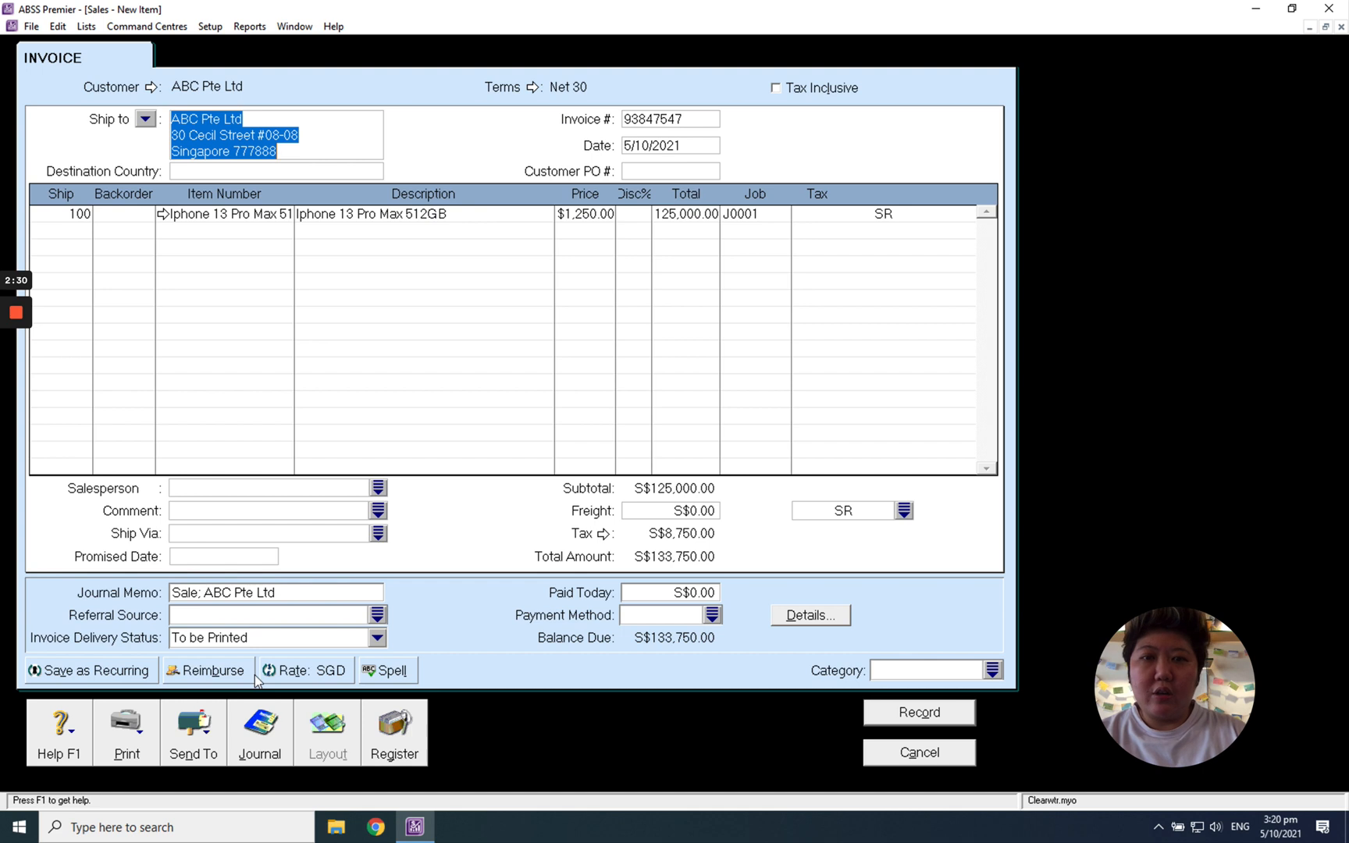
pyautogui.moveTo(957, 516)
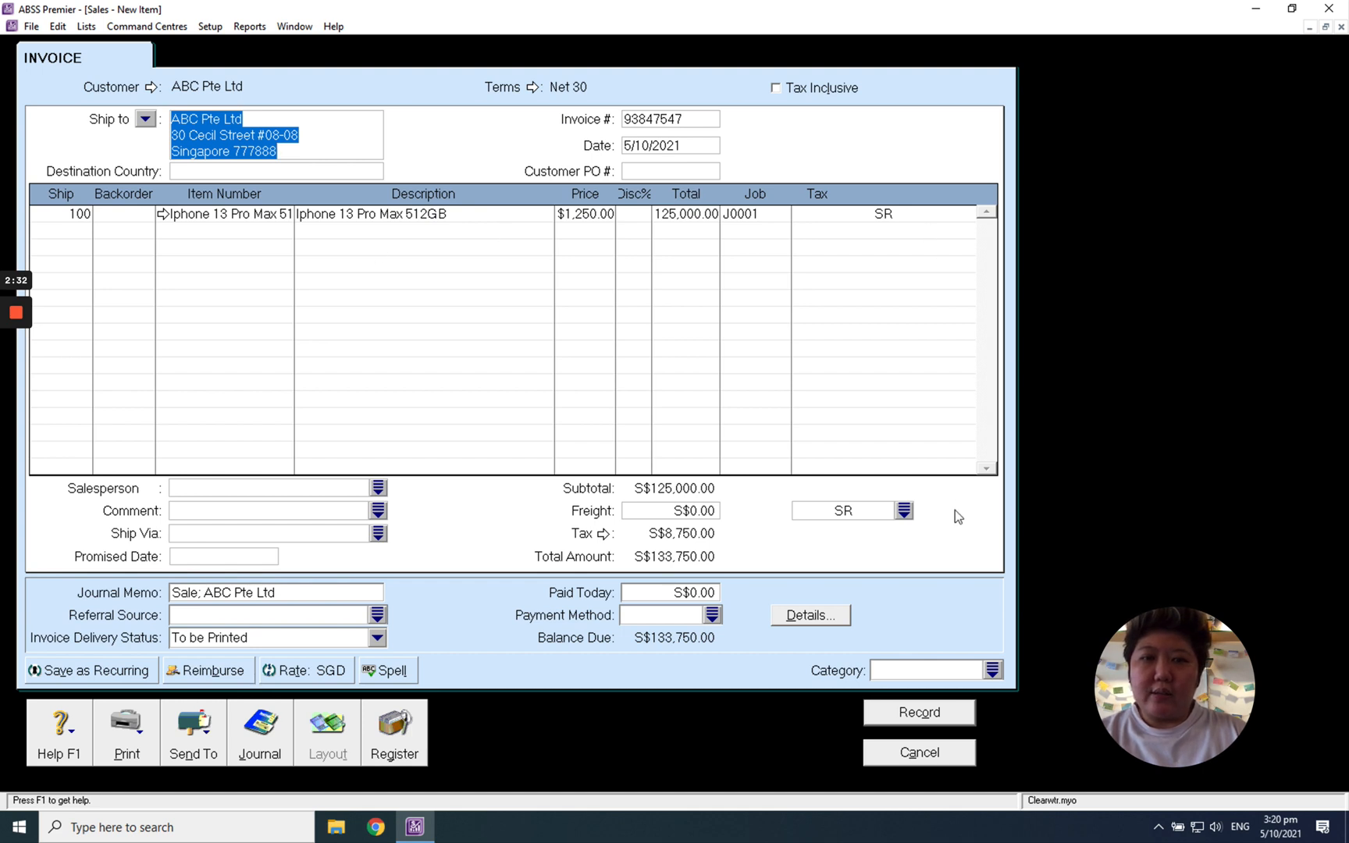
pyautogui.click(126, 731)
pyautogui.write('pl')
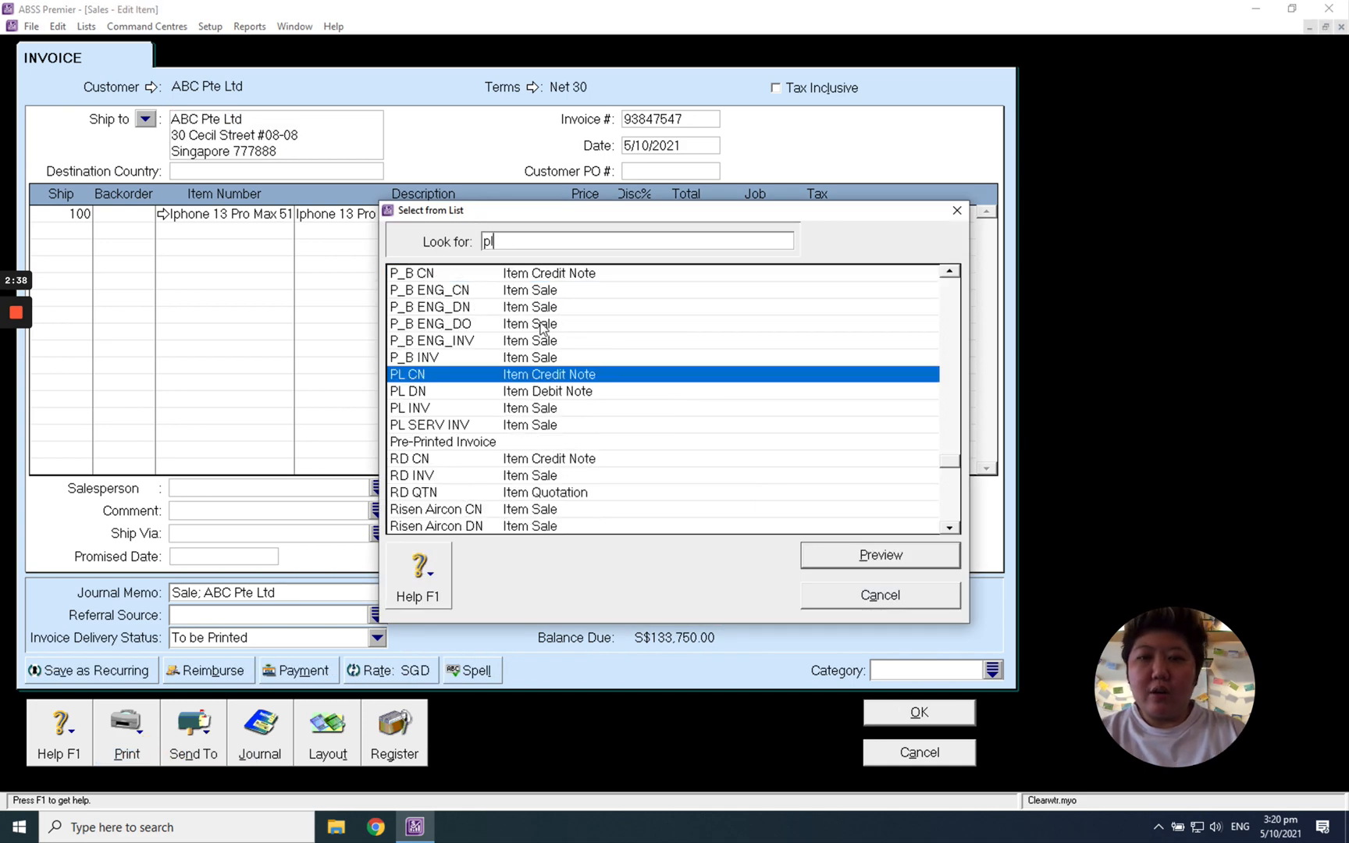
# Preview the Pokka Logistics tax invoice 93847547, then close the preview
pyautogui.click(879, 555)
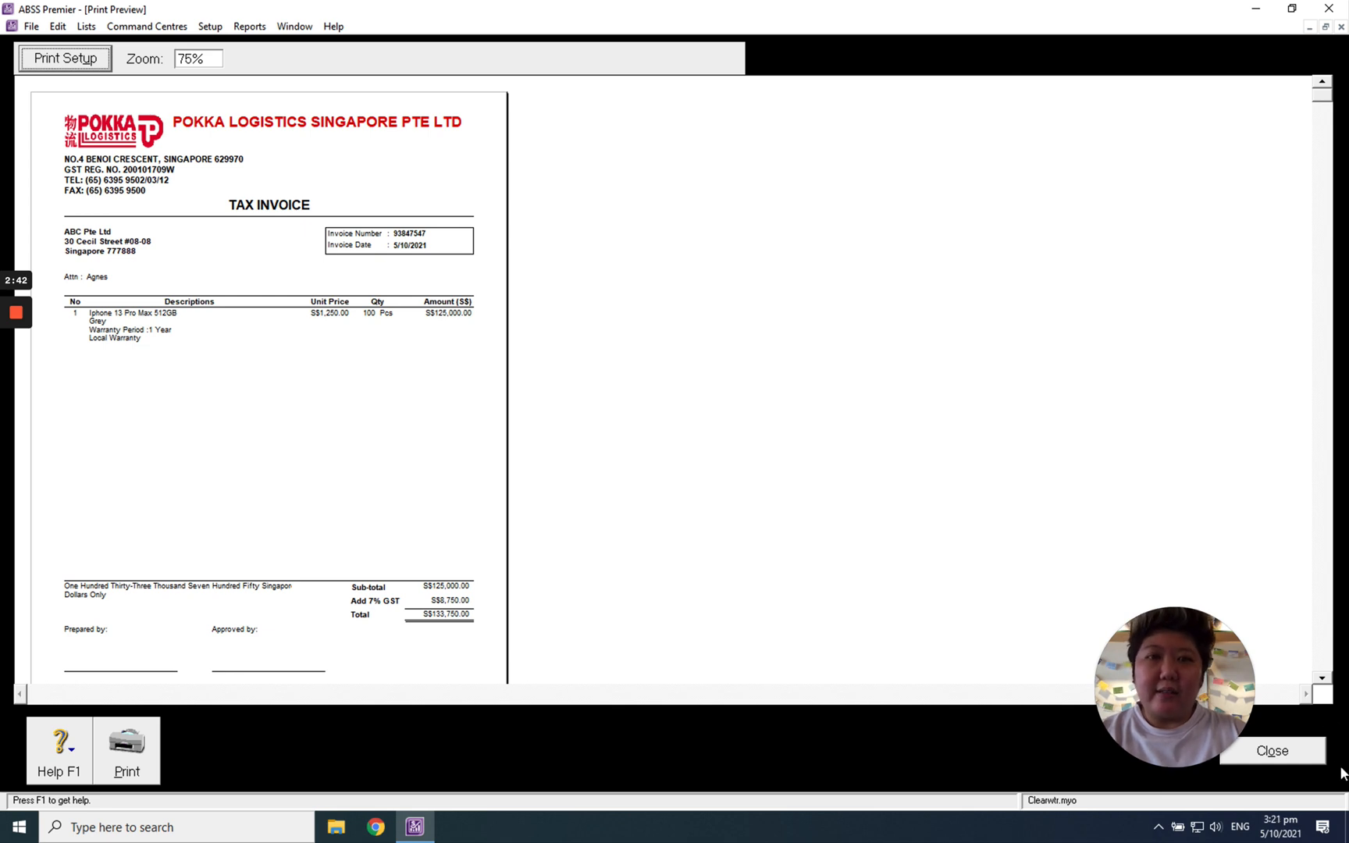
pyautogui.click(1272, 751)
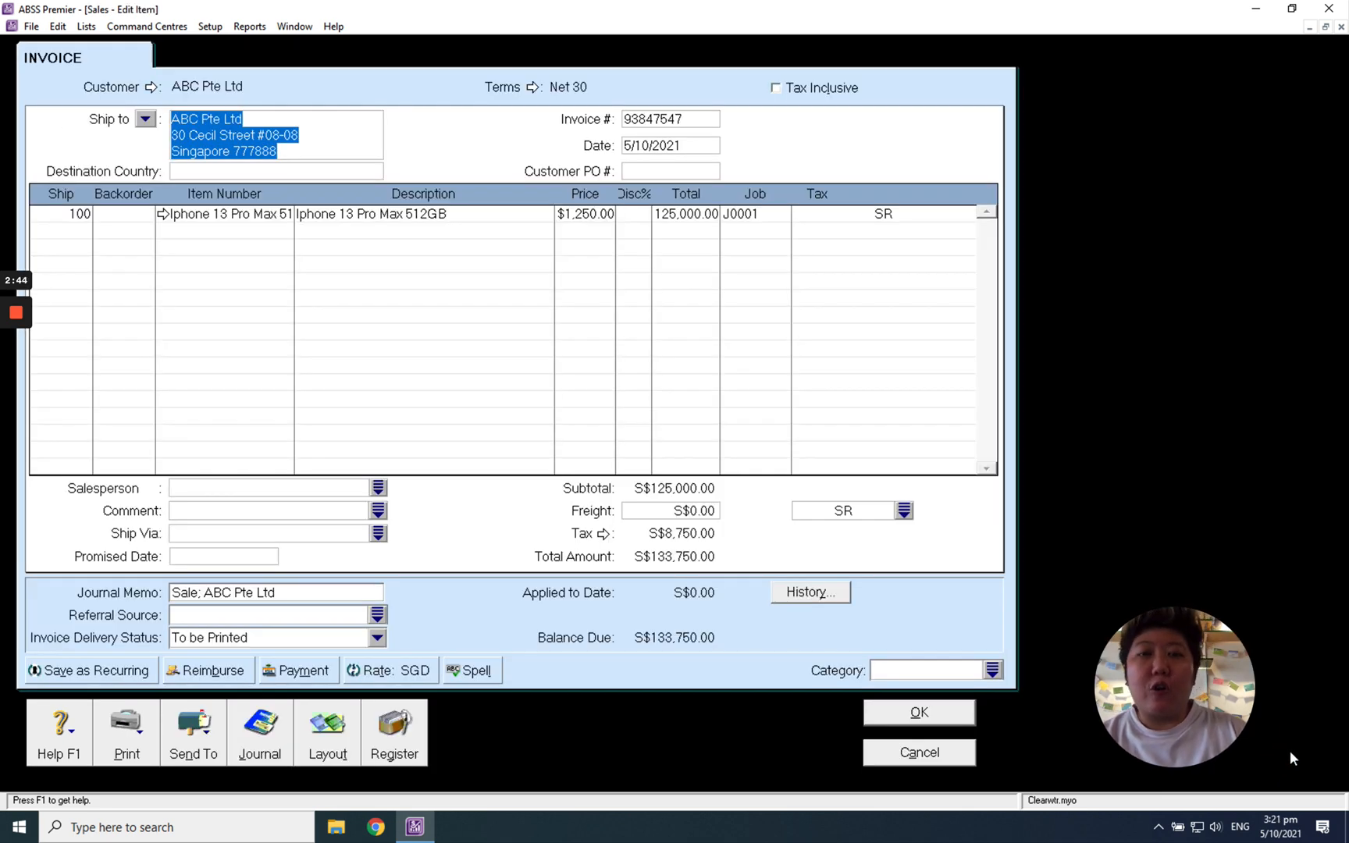